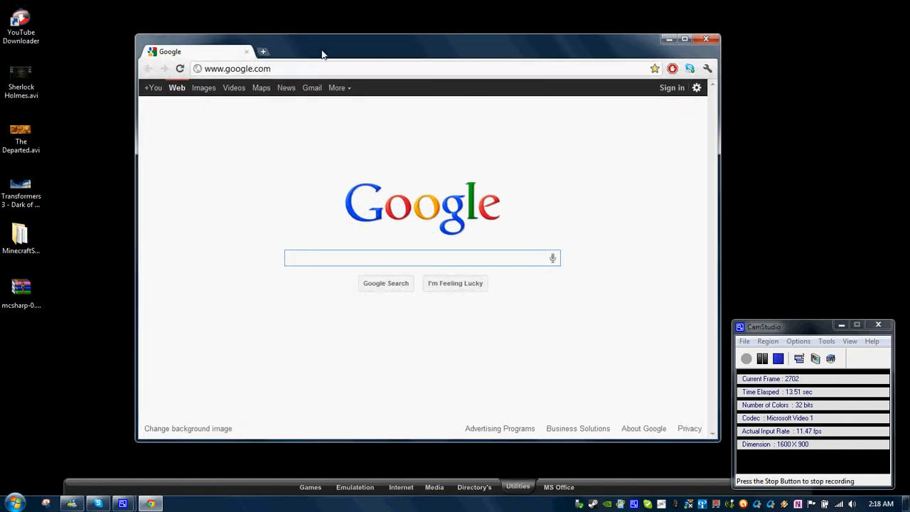
- Bring up the Windows Start menu over the Google home page
{"action": "left_click", "coordinate": [413, 258]}
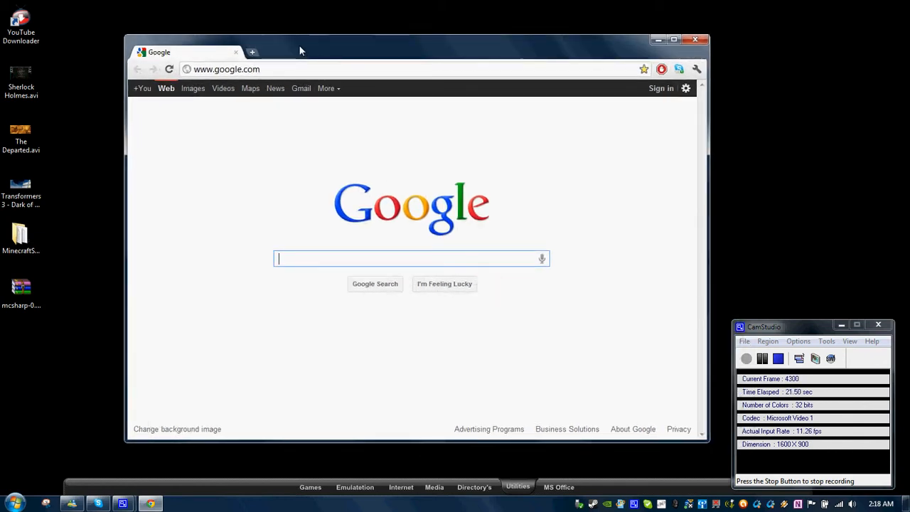
{"action": "mouse_move", "coordinate": [281, 146]}
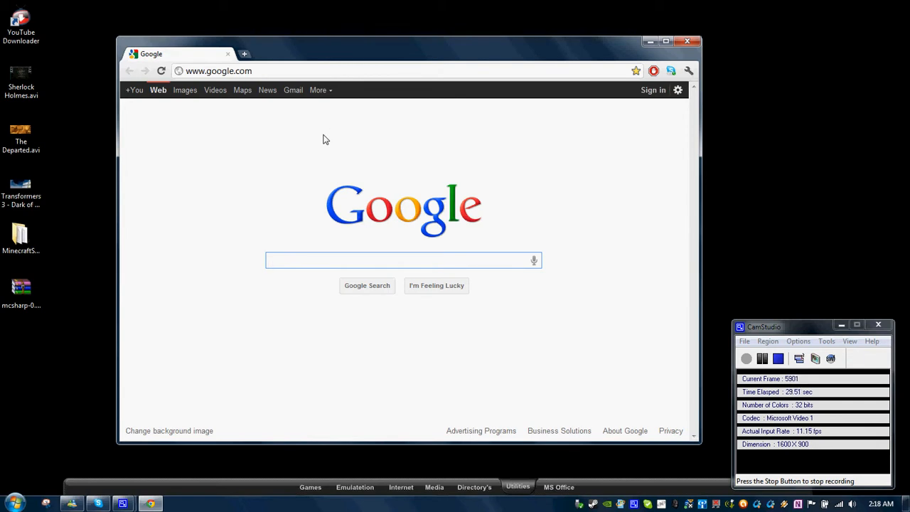
{"action": "mouse_move", "coordinate": [335, 162]}
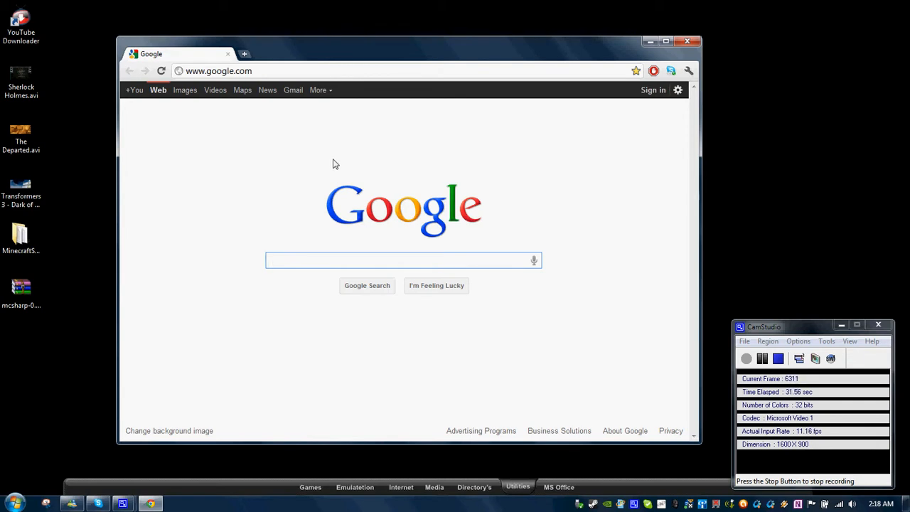
{"action": "left_click", "coordinate": [398, 260]}
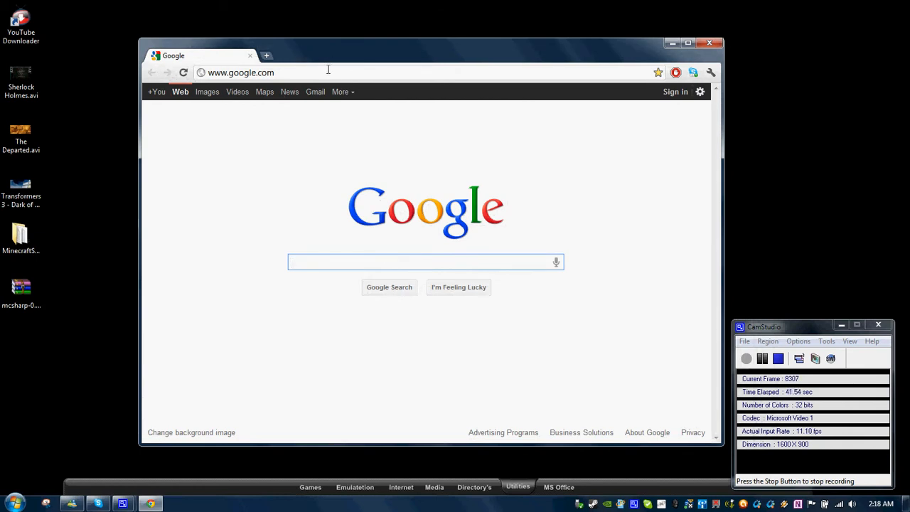
{"action": "mouse_move", "coordinate": [333, 141]}
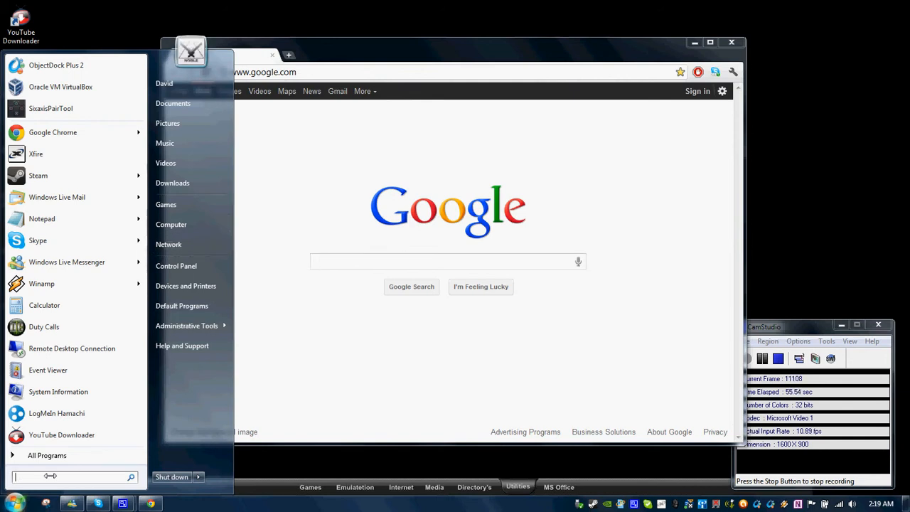
- Search the Start menu for 'cmd' so cmd.exe appears in the results
{"action": "left_click", "coordinate": [440, 261]}
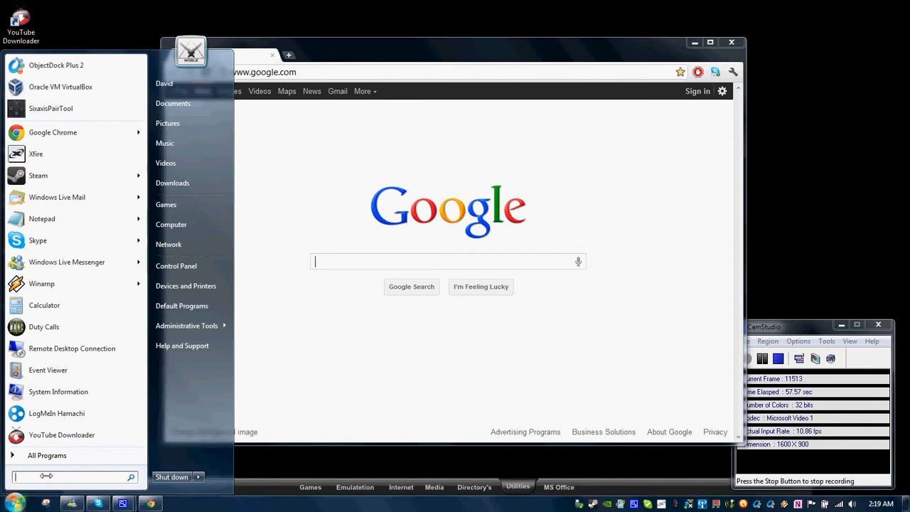
{"action": "type", "text": "cmd"}
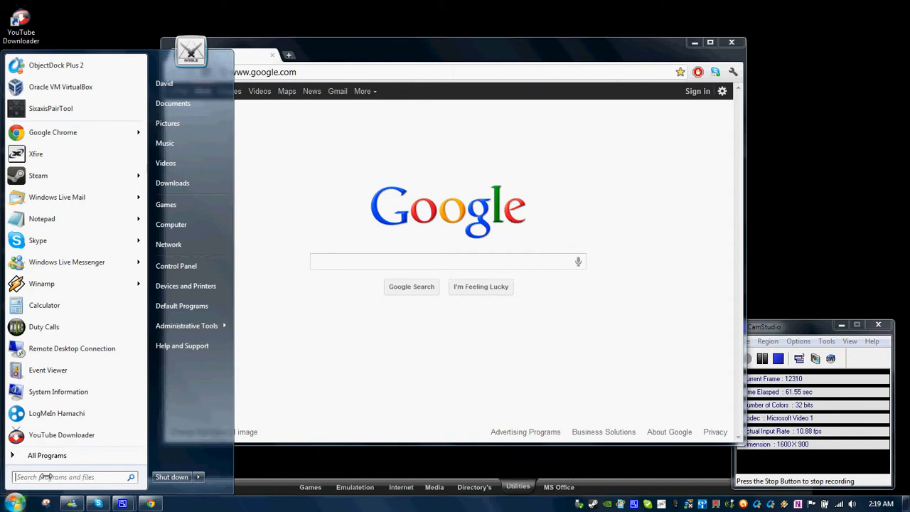
{"action": "left_click", "coordinate": [440, 261]}
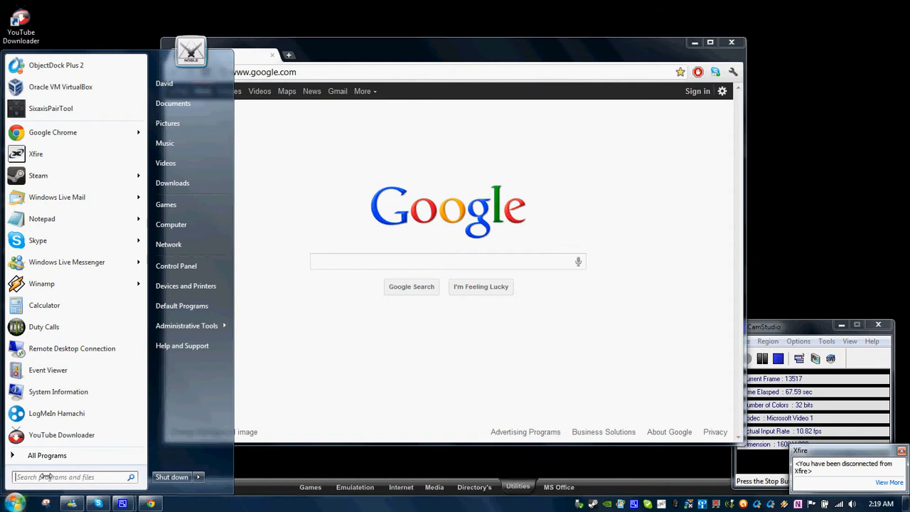
{"action": "left_click", "coordinate": [448, 262]}
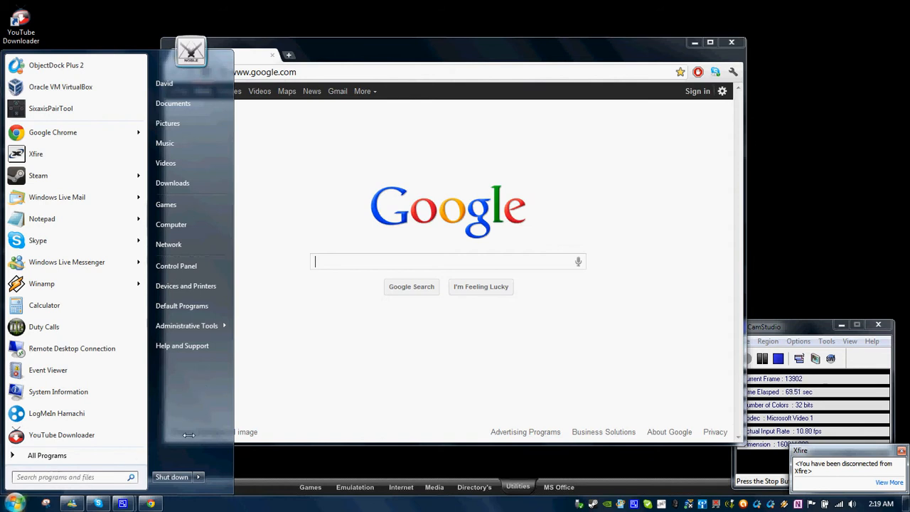
{"action": "mouse_move", "coordinate": [71, 326]}
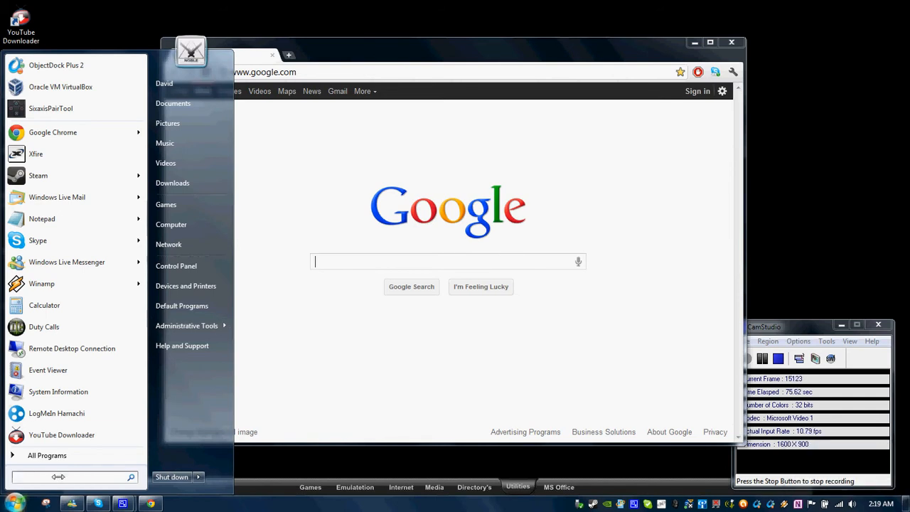
{"action": "type", "text": "cmd"}
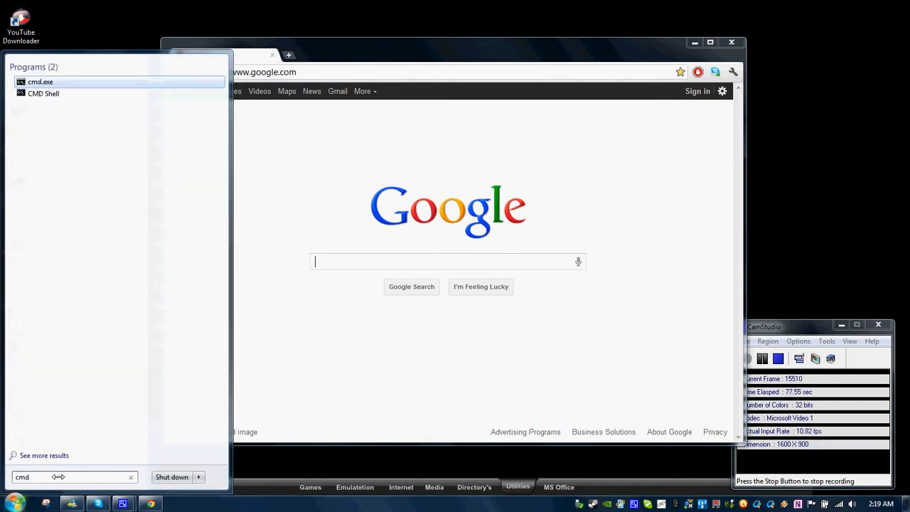
- Launch Command Prompt and run ipconfig to list the network adapters' addresses
{"action": "left_click", "coordinate": [39, 81]}
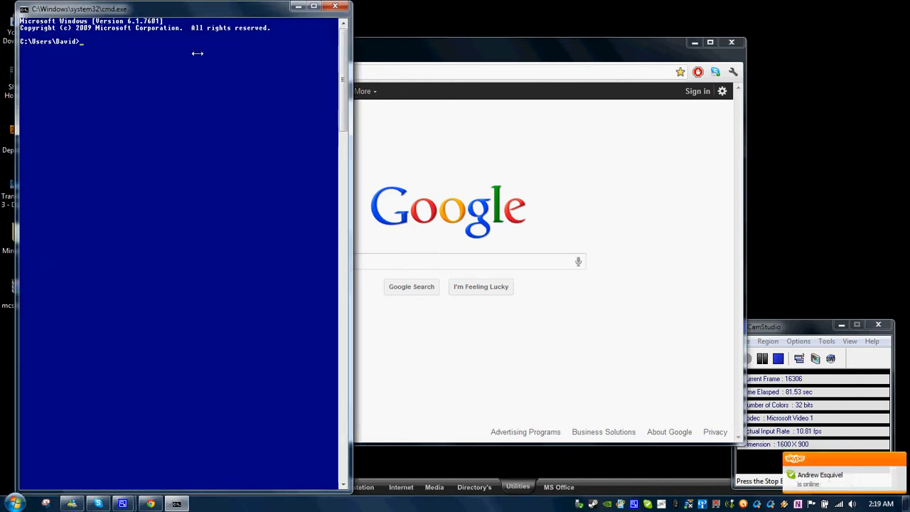
{"action": "type", "text": "ipconf"}
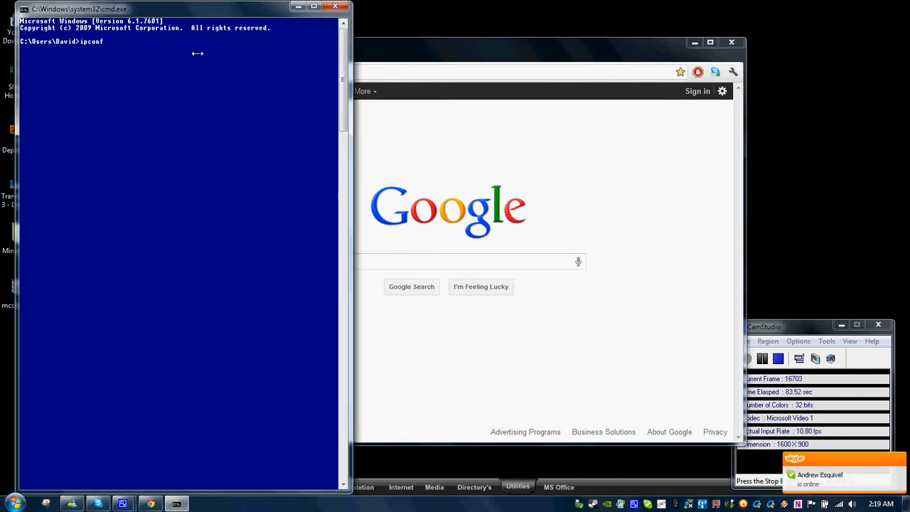
{"action": "key", "text": "Enter"}
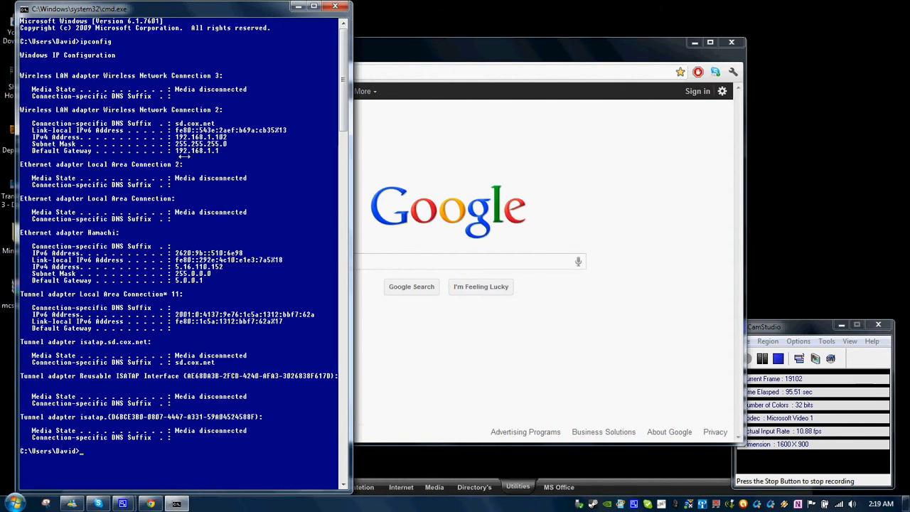
{"action": "mouse_move", "coordinate": [212, 156]}
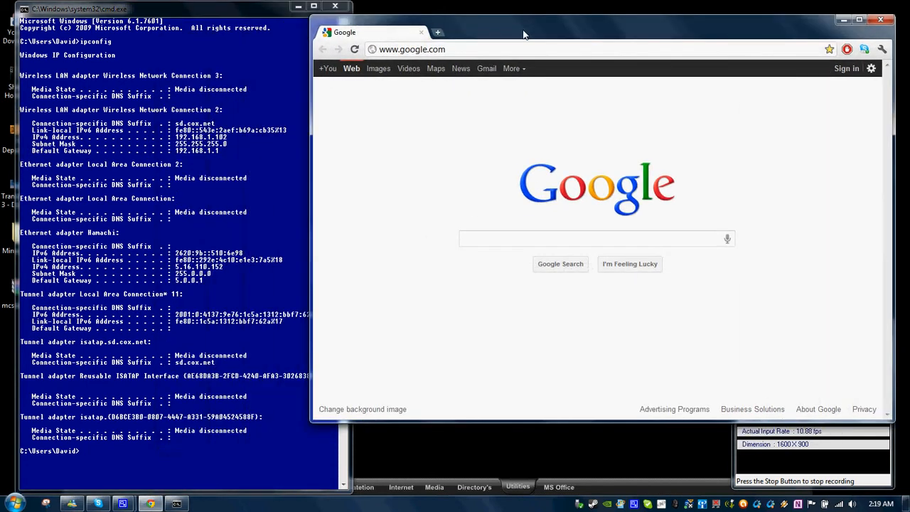
- Navigate Chrome to the router at 192.168.1.1
{"action": "left_click", "coordinate": [435, 33]}
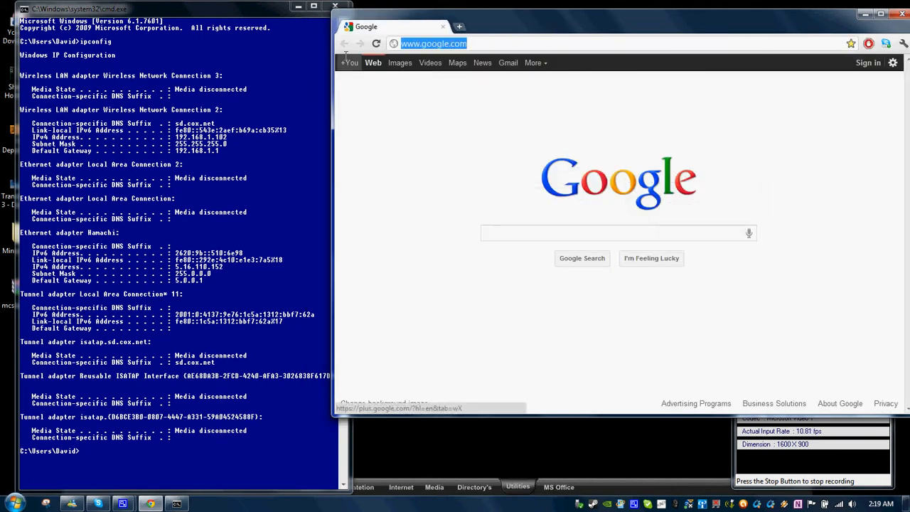
{"action": "type", "text": "192.168.1.1"}
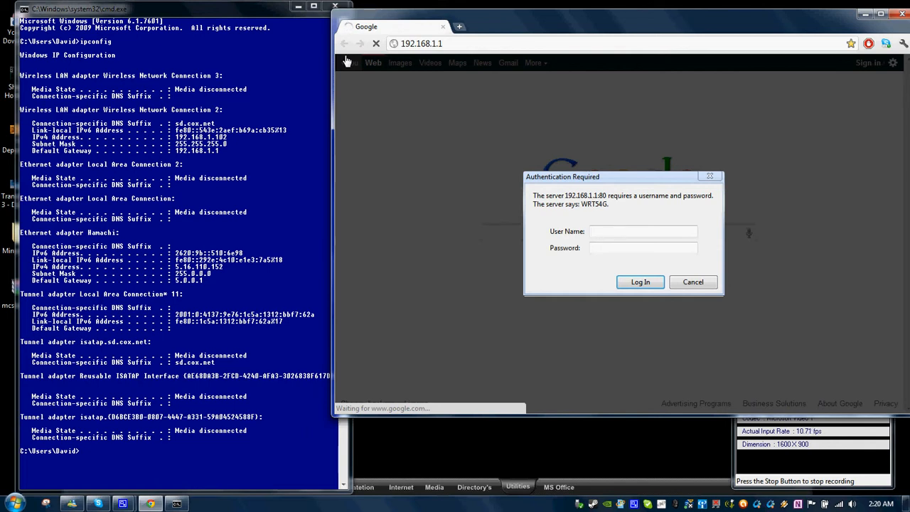
{"action": "left_click", "coordinate": [643, 248]}
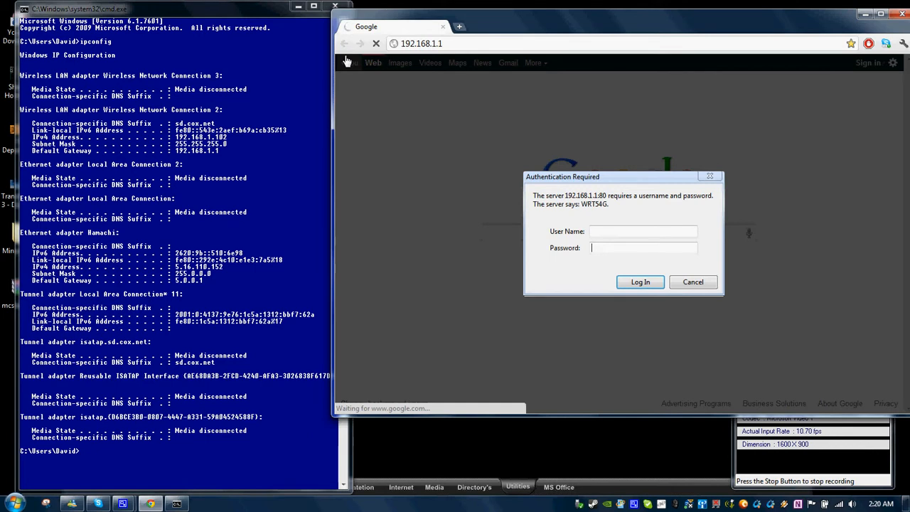
- Sign in with the router user name and password to reach Basic Setup
{"action": "left_click", "coordinate": [643, 230]}
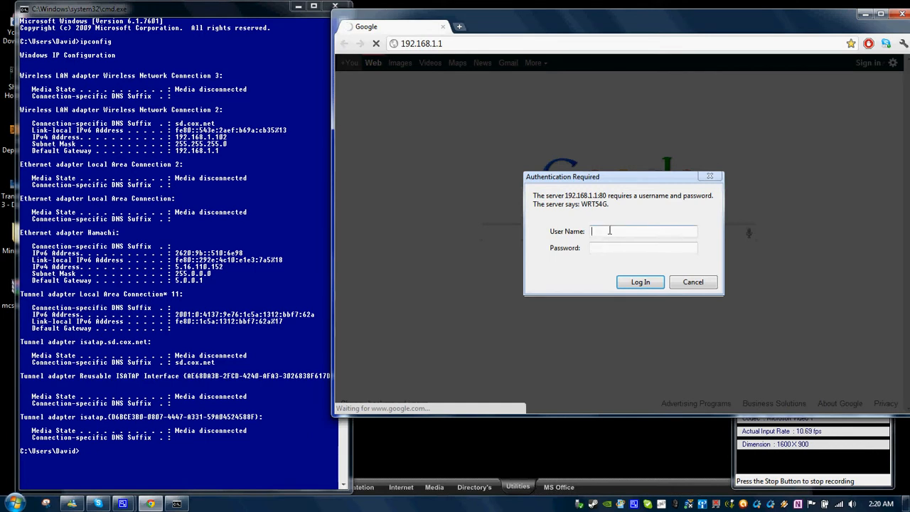
{"action": "type", "text": "sid"}
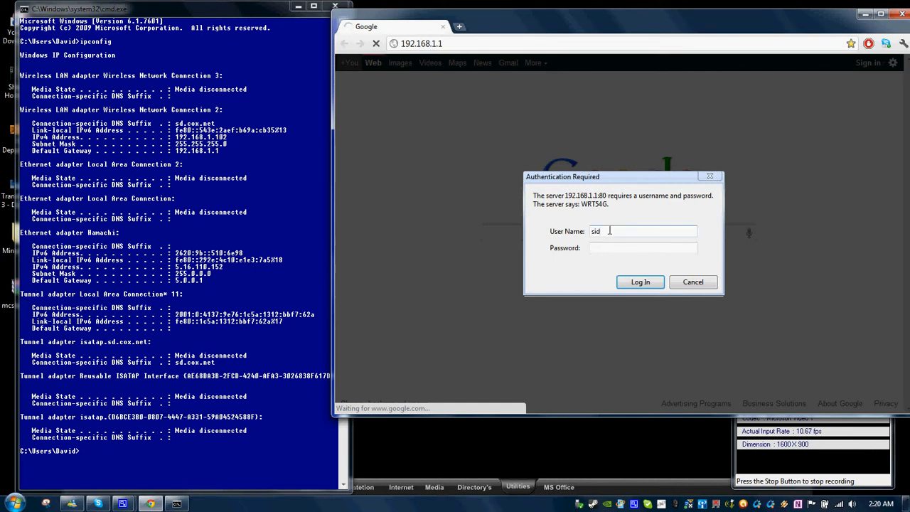
{"action": "type", "text": "efi"}
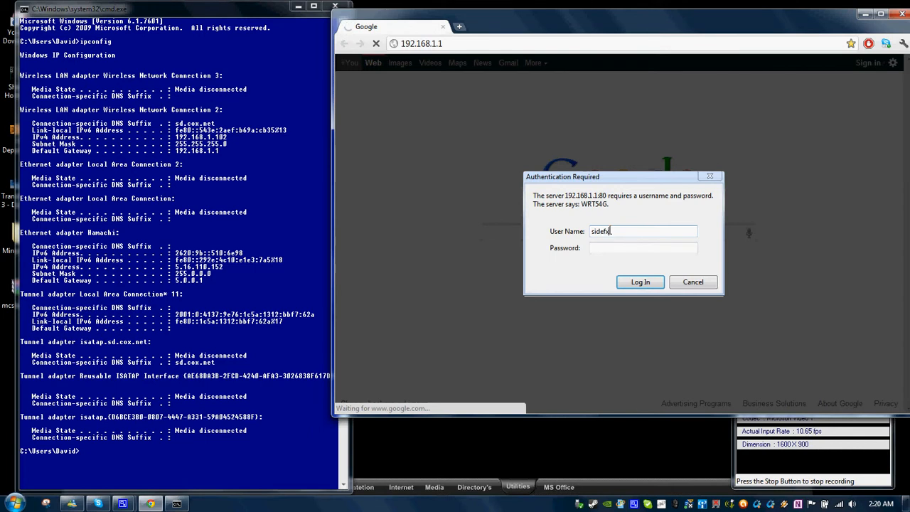
{"action": "type", "text": "*"}
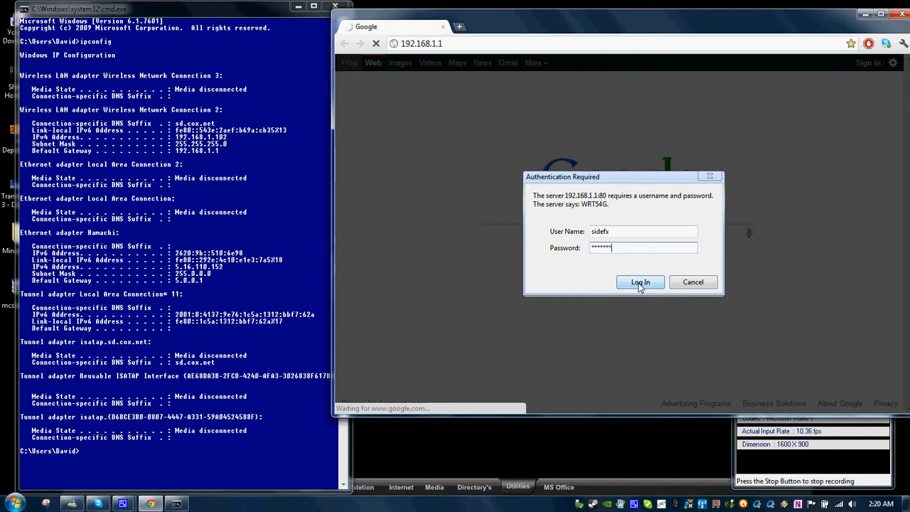
{"action": "left_click", "coordinate": [639, 282]}
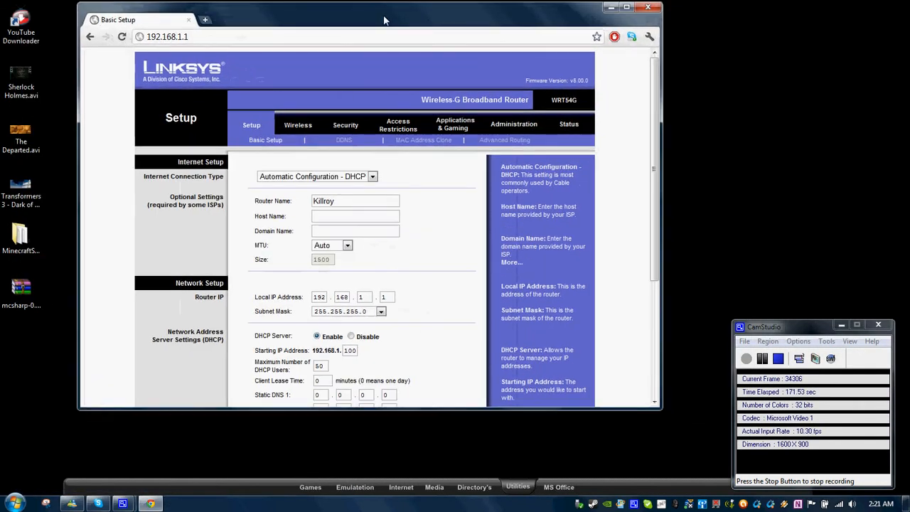
- Maximize Chrome and open the router's Basic Wireless Settings for the Killroy network
{"action": "left_click", "coordinate": [634, 8]}
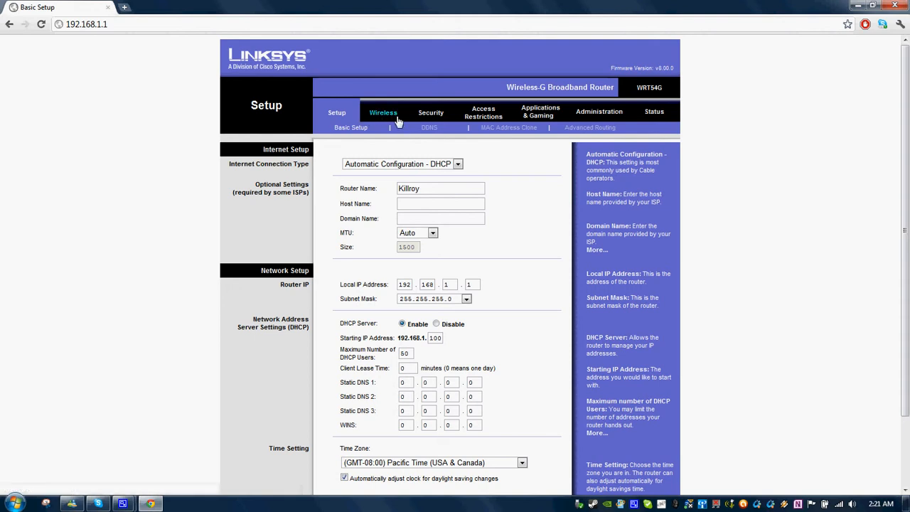
{"action": "left_click", "coordinate": [383, 113]}
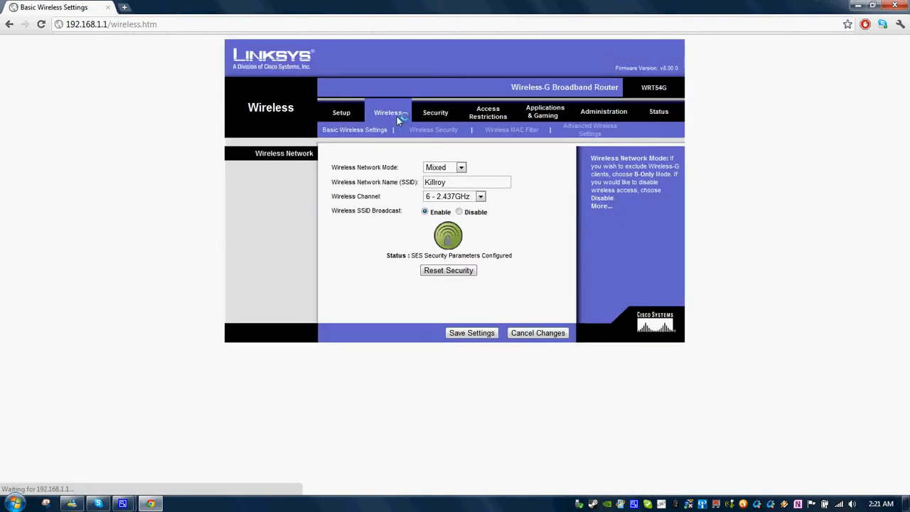
{"action": "left_click", "coordinate": [466, 182]}
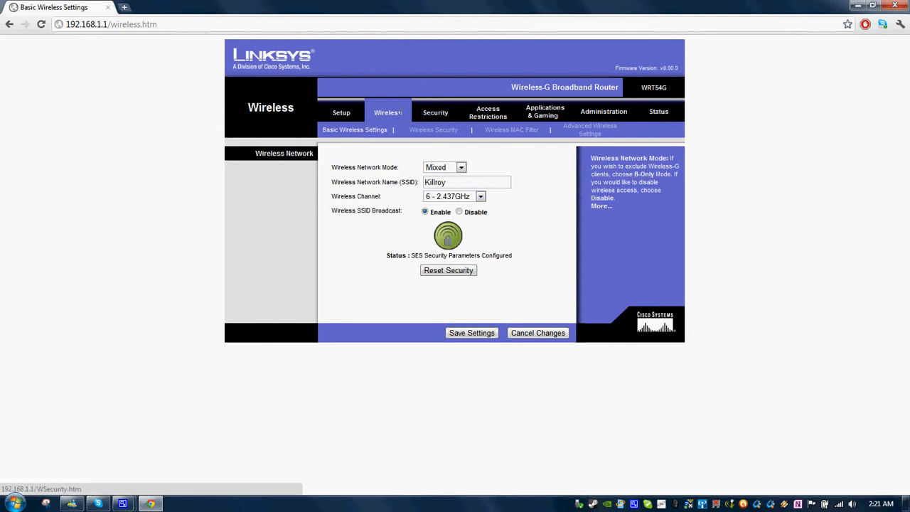
{"action": "left_click", "coordinate": [432, 129]}
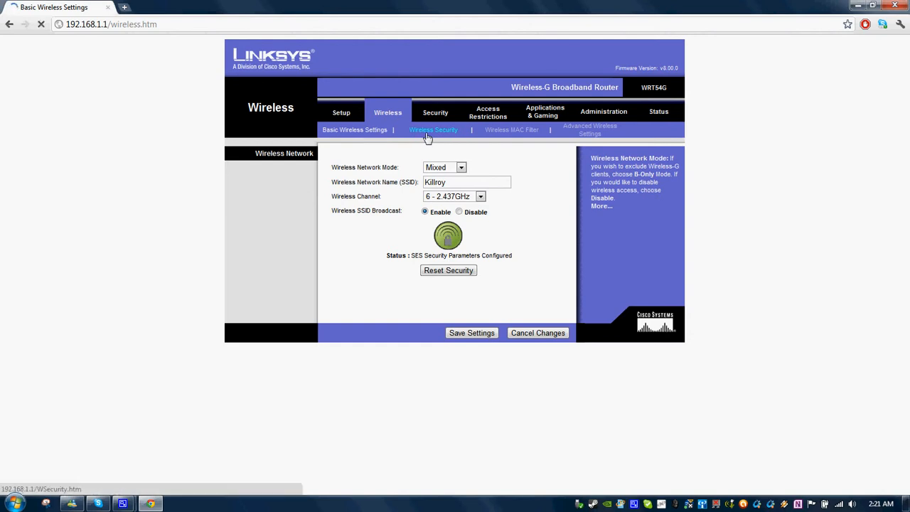
- Open the Wireless Security page and expand the security mode list
{"action": "left_click", "coordinate": [432, 129]}
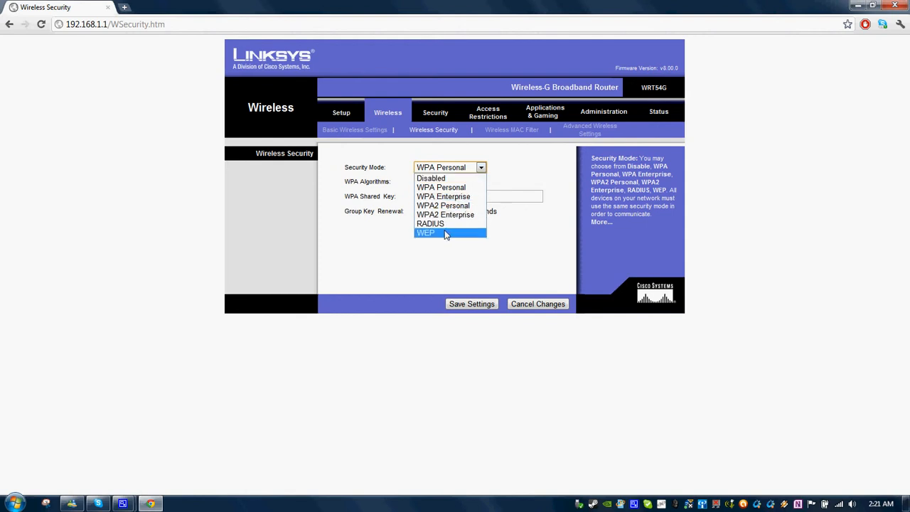
{"action": "mouse_move", "coordinate": [450, 236]}
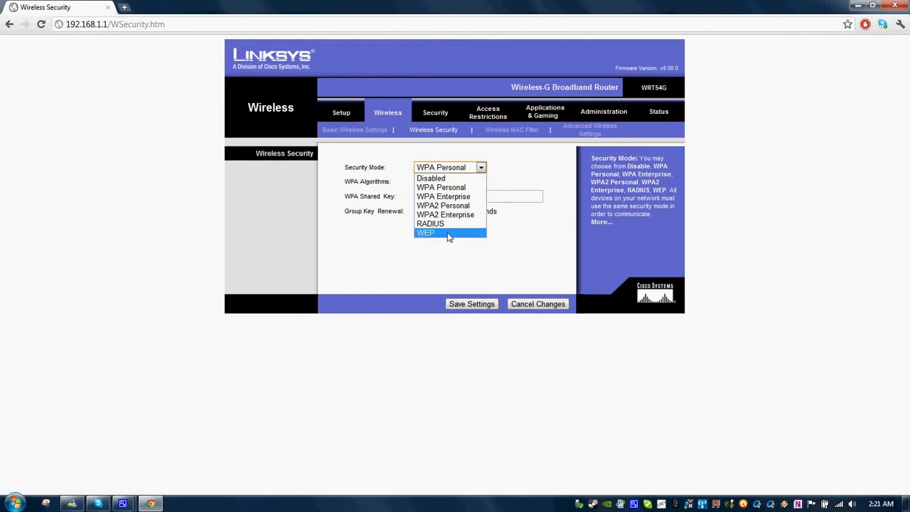
{"action": "mouse_move", "coordinate": [443, 204]}
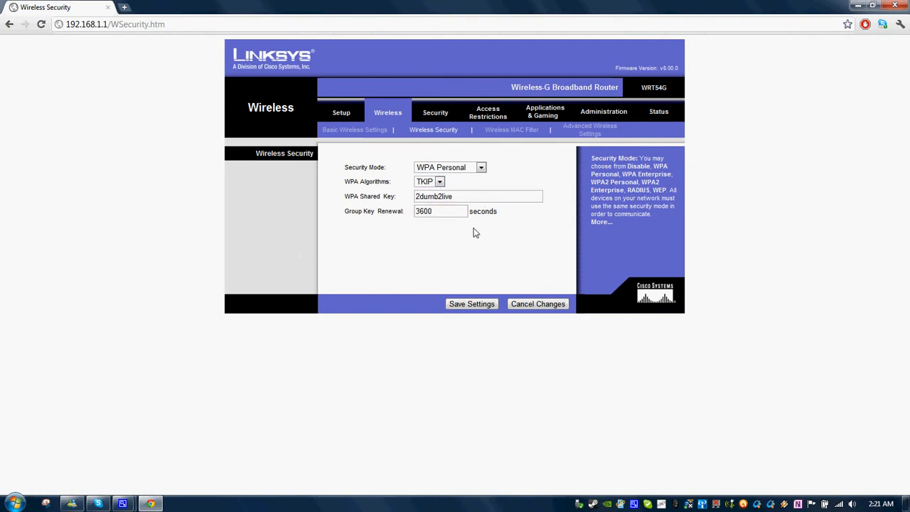
{"action": "mouse_move", "coordinate": [509, 297]}
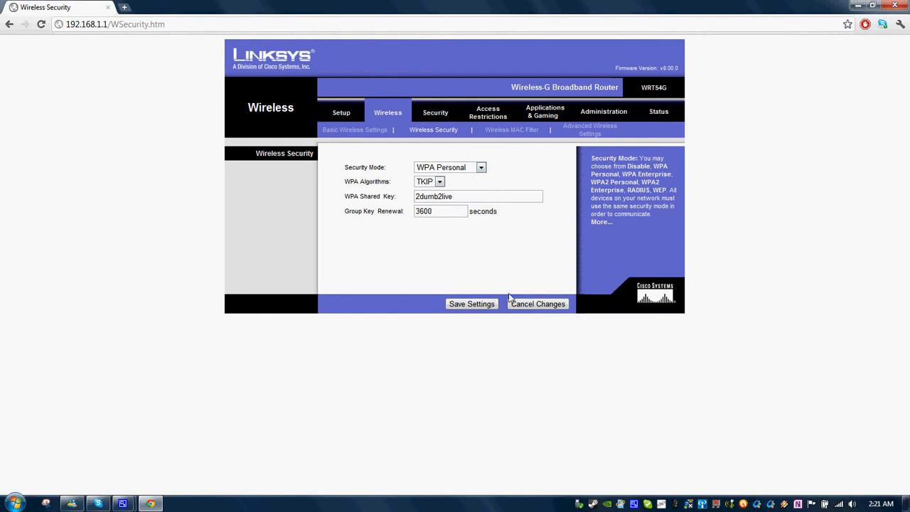
{"action": "mouse_move", "coordinate": [486, 117]}
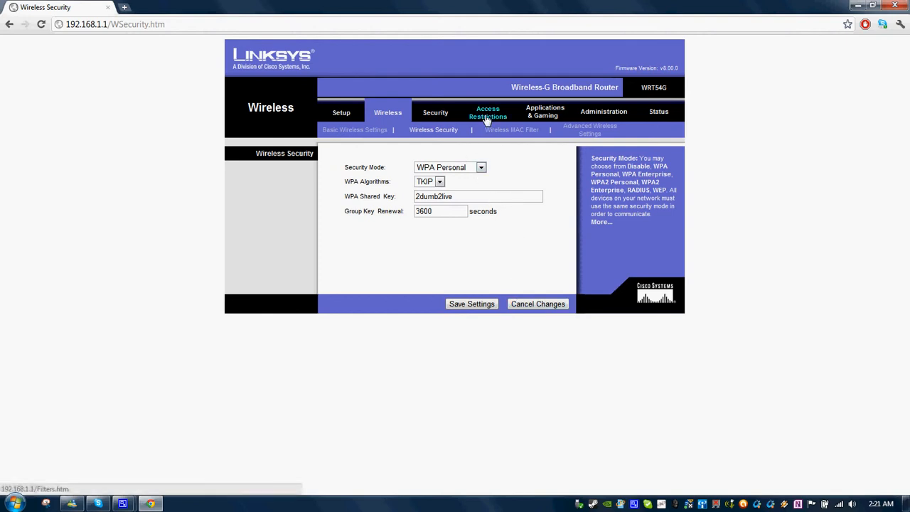
{"action": "mouse_move", "coordinate": [554, 114]}
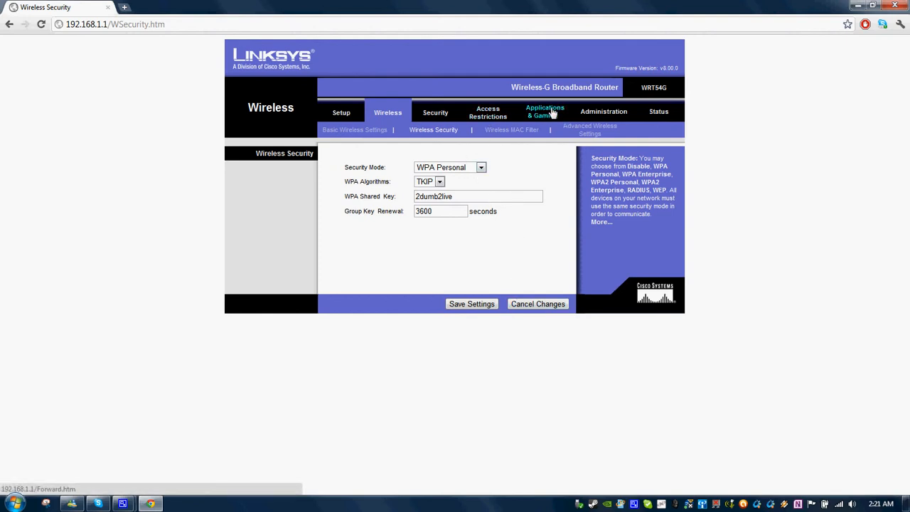
{"action": "mouse_move", "coordinate": [344, 114]}
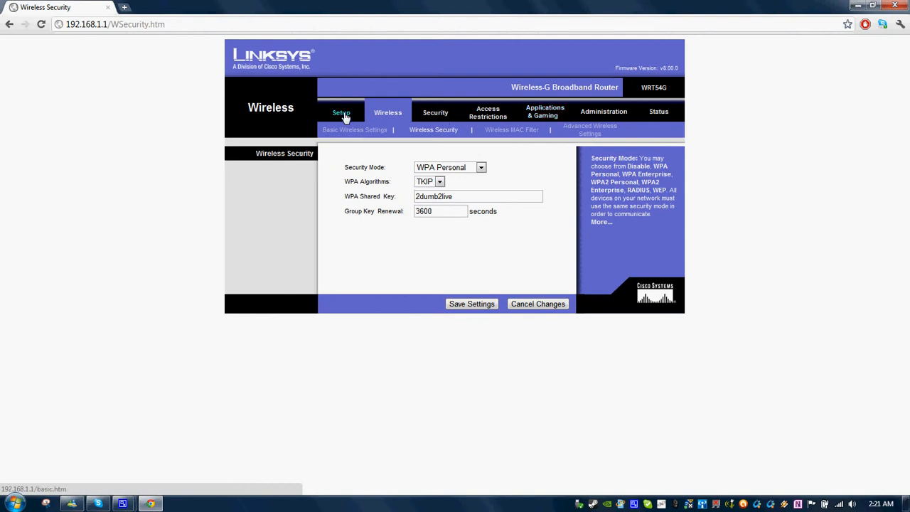
- Return to Basic Setup and review the router's local IP 192.168.1.1
{"action": "left_click", "coordinate": [339, 111]}
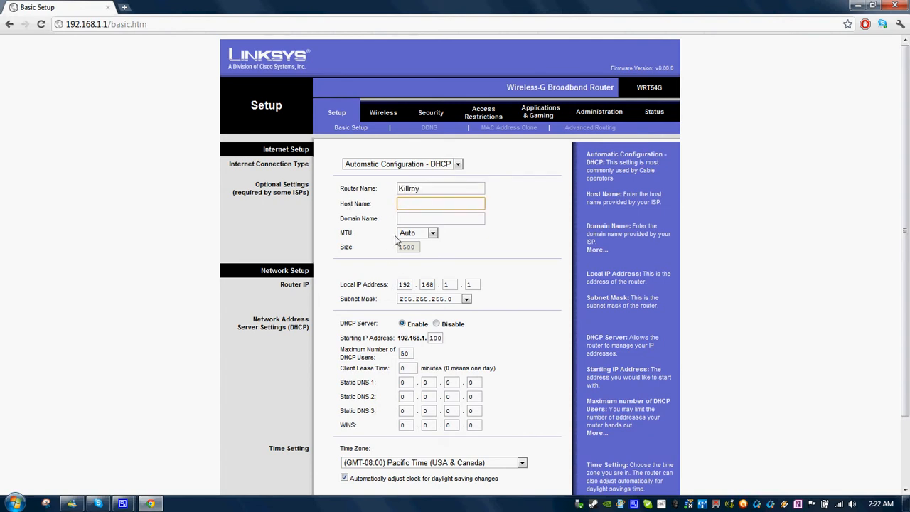
{"action": "scroll", "scroll_direction": "down", "scroll_amount": 3}
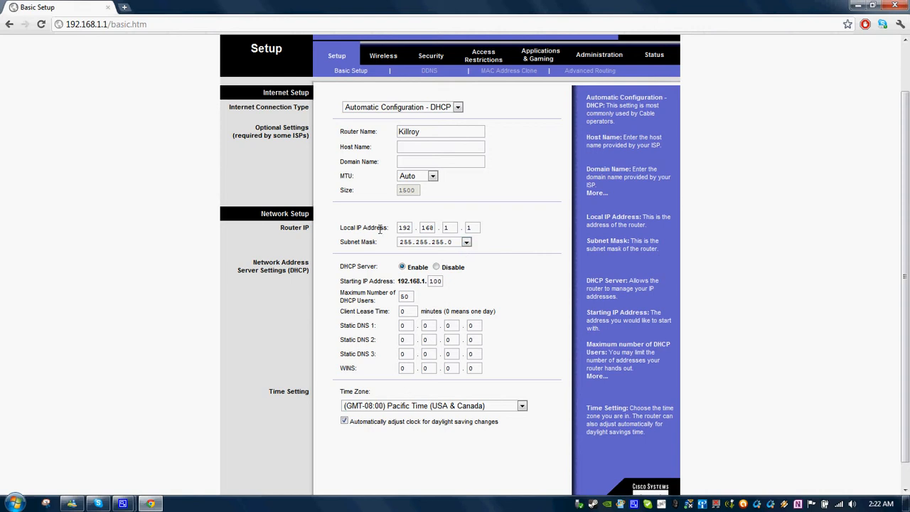
{"action": "left_click", "coordinate": [472, 227]}
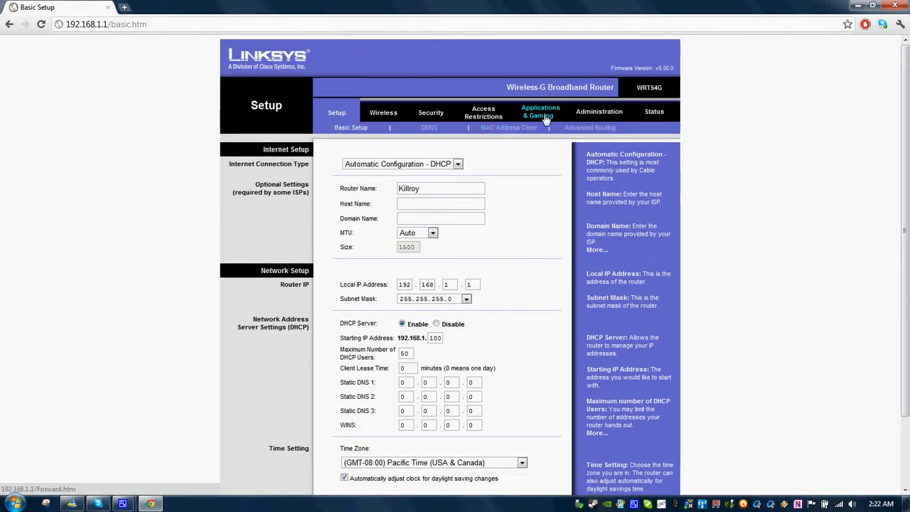
{"action": "mouse_move", "coordinate": [546, 120]}
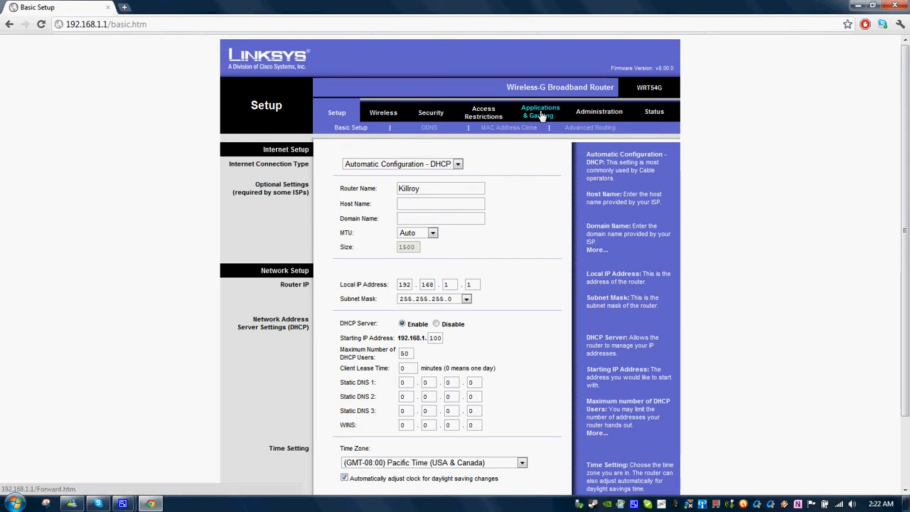
{"action": "left_click", "coordinate": [540, 111]}
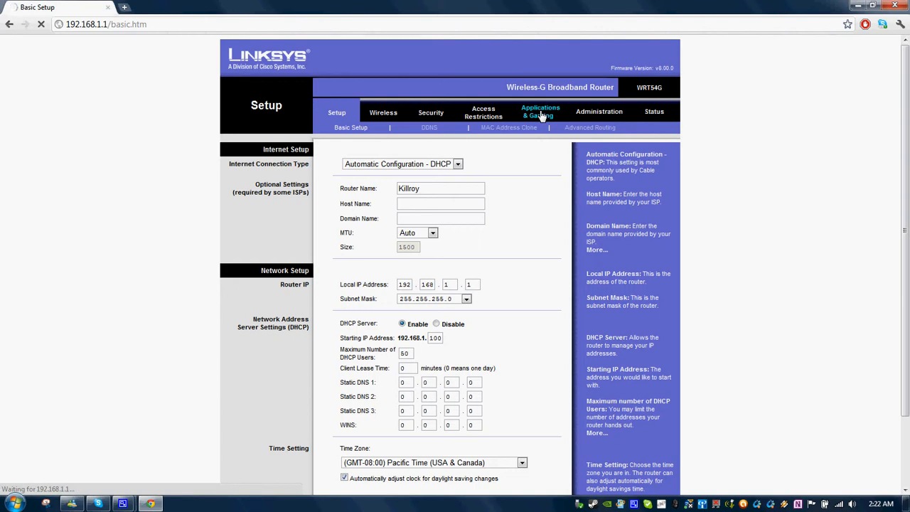
- Review the Port Range Forward rules for hoe.exe, hl2 and port 25565 sent to 192.168.1.102
{"action": "left_click", "coordinate": [540, 110]}
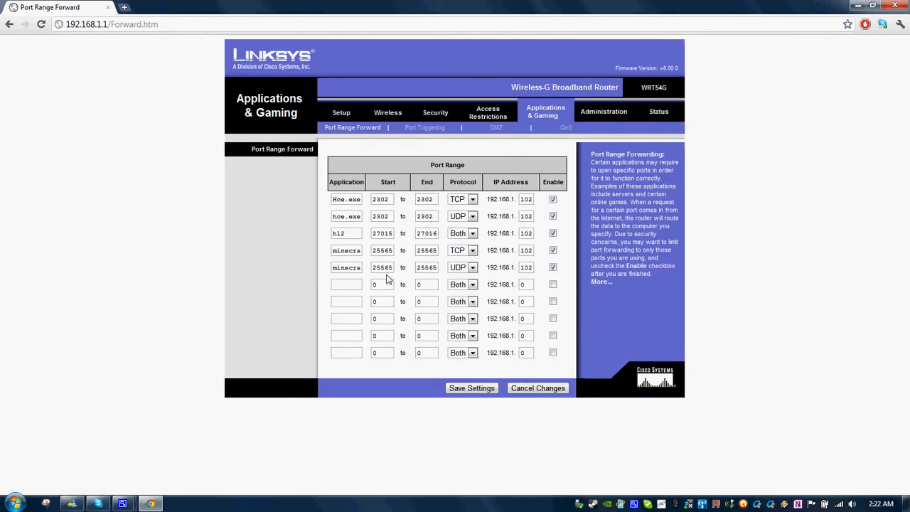
{"action": "double_click", "coordinate": [347, 199]}
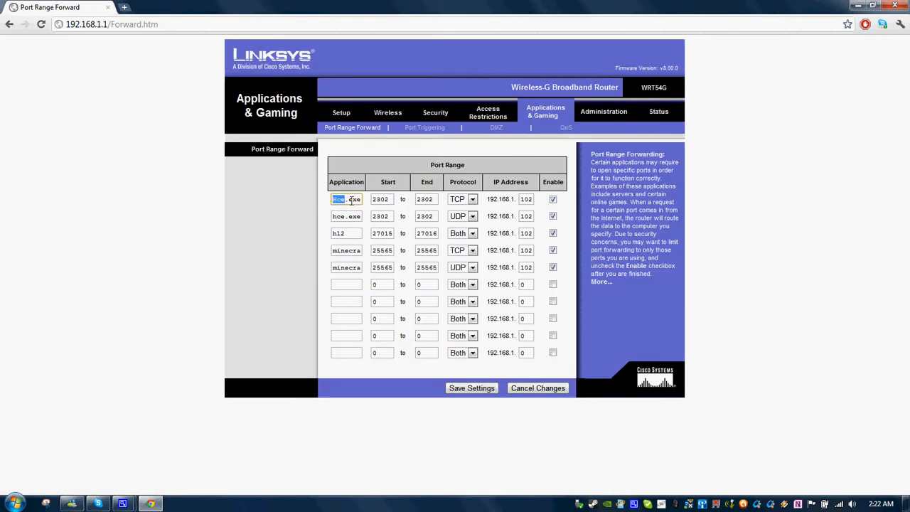
{"action": "left_click", "coordinate": [381, 199]}
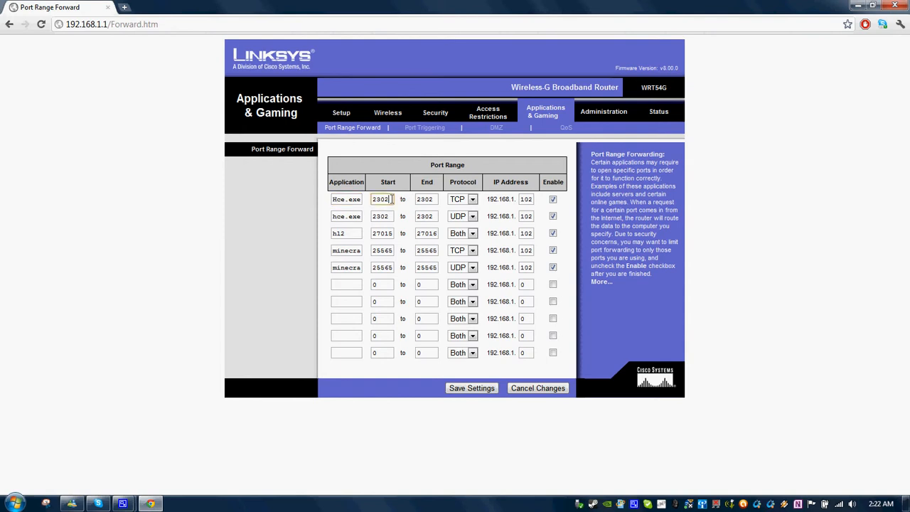
{"action": "left_click", "coordinate": [347, 233]}
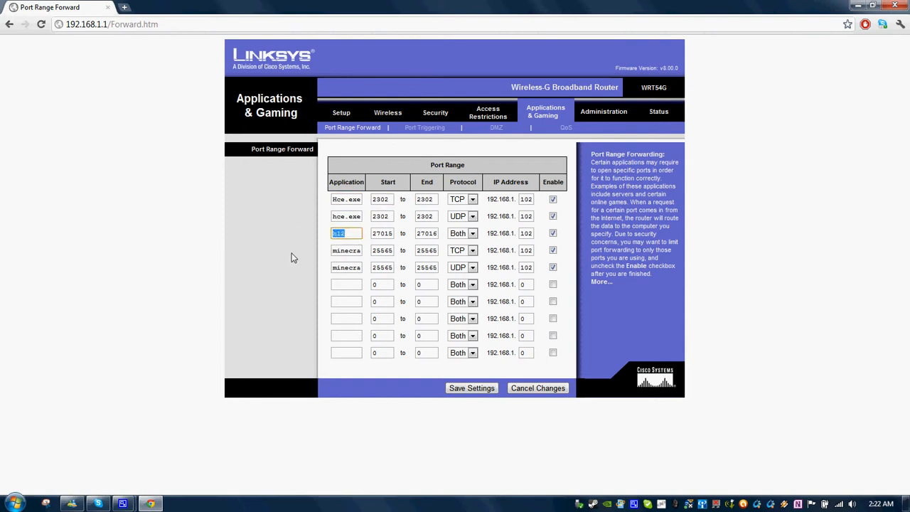
{"action": "left_click", "coordinate": [381, 233]}
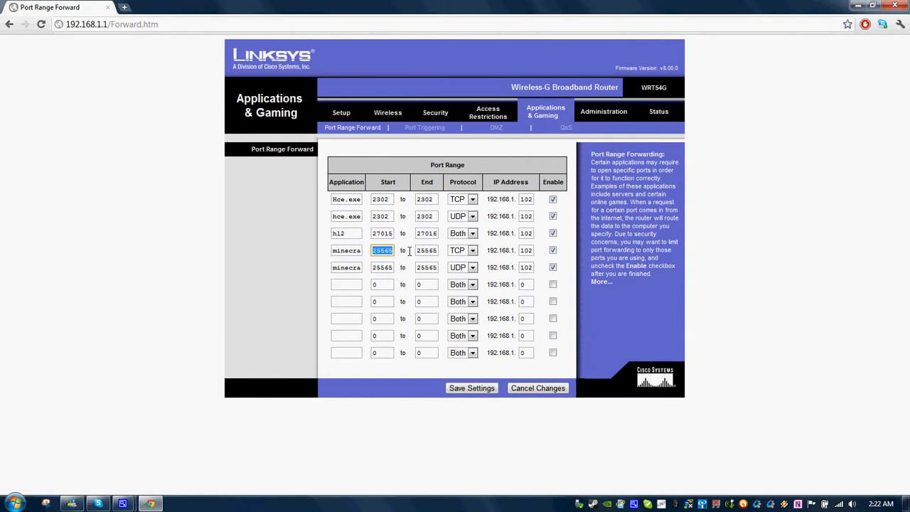
{"action": "left_click", "coordinate": [426, 250]}
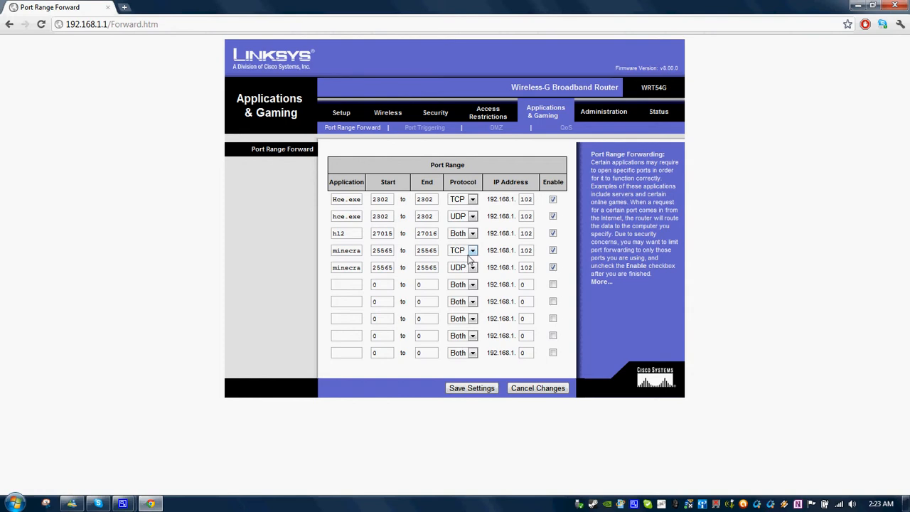
{"action": "mouse_move", "coordinate": [520, 263]}
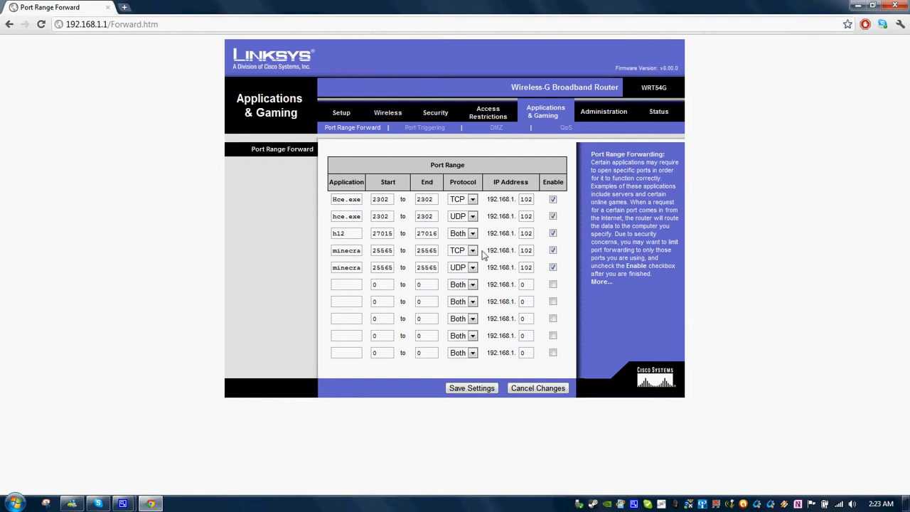
{"action": "mouse_move", "coordinate": [4, 452]}
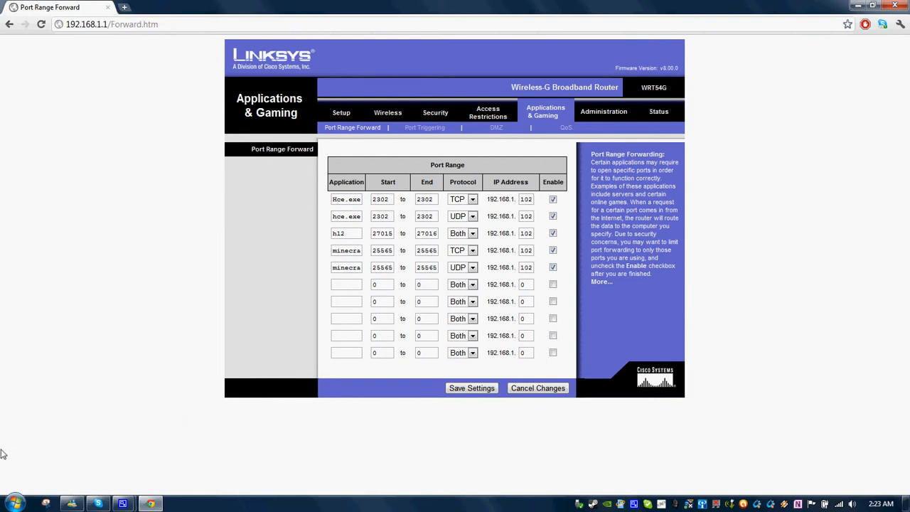
- Reopen Command Prompt and run ipconfig to read the PC's IPv4 address 192.168.1.102
{"action": "left_click", "coordinate": [14, 500]}
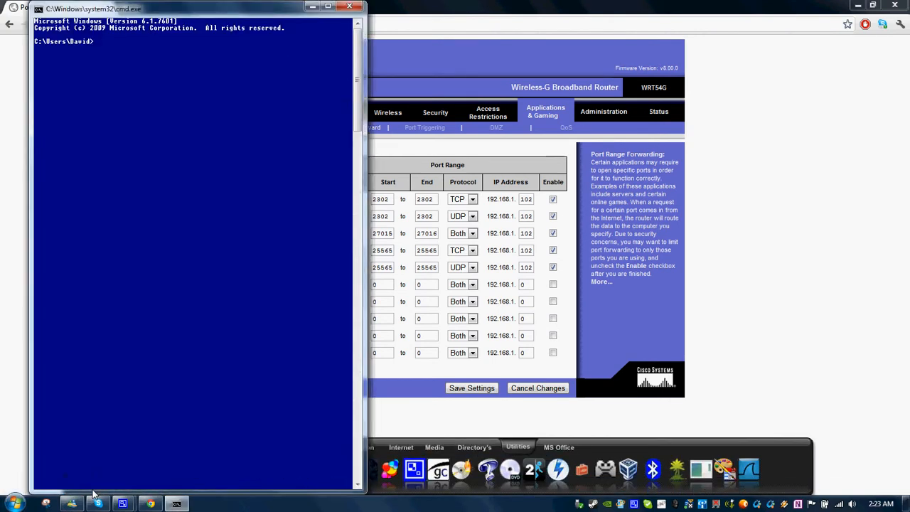
{"action": "type", "text": "ipconfig"}
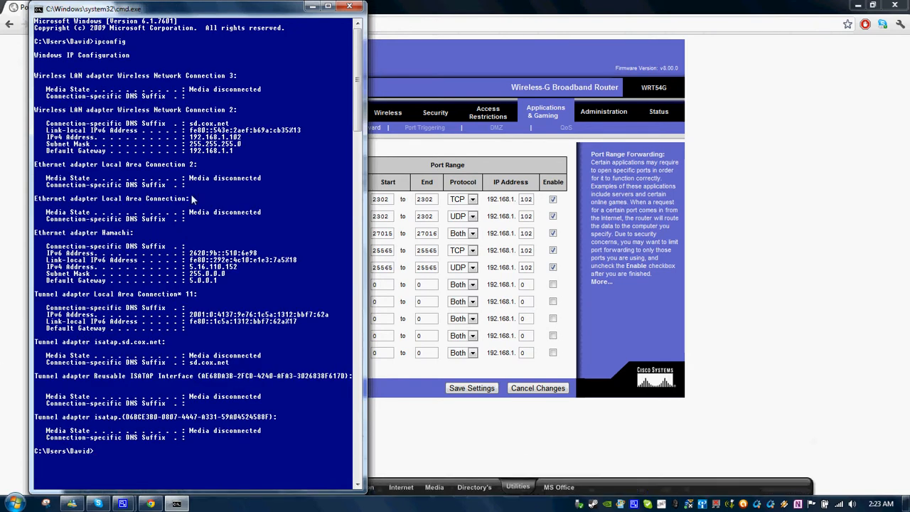
{"action": "mouse_move", "coordinate": [91, 145]}
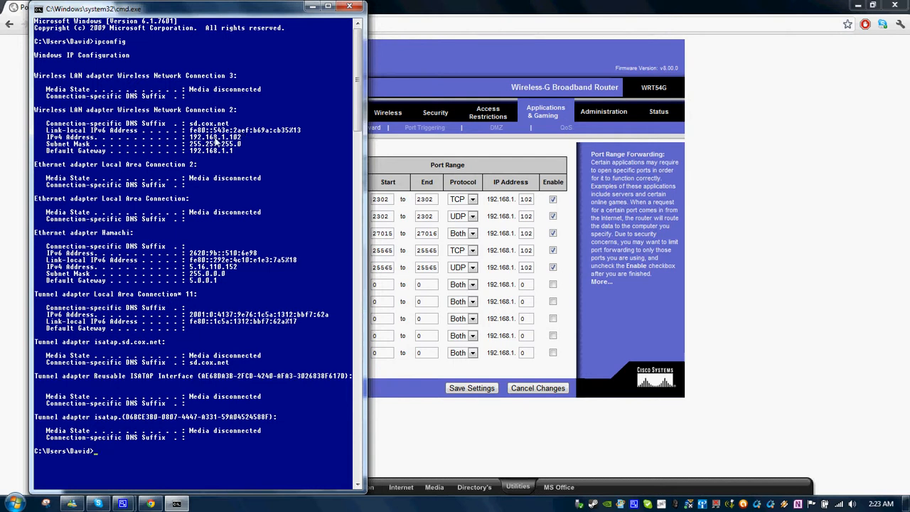
{"action": "mouse_move", "coordinate": [503, 244]}
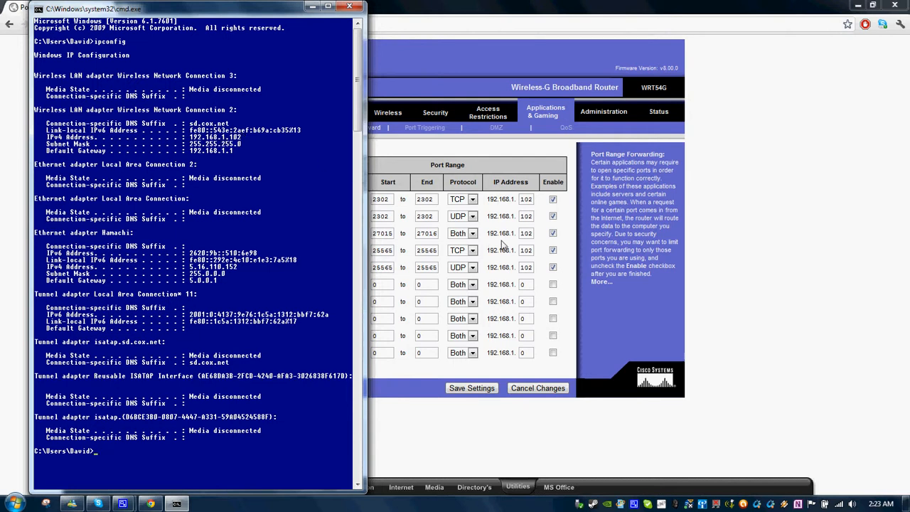
{"action": "mouse_move", "coordinate": [347, 15]}
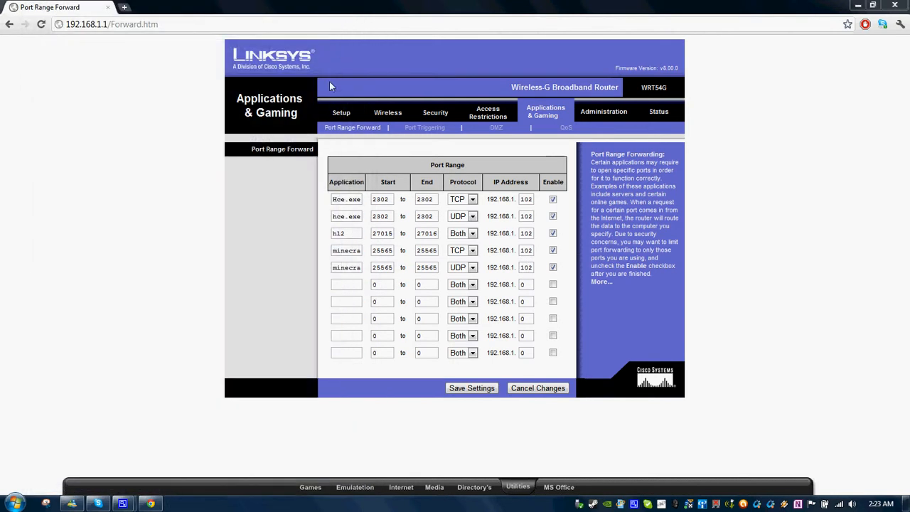
{"action": "mouse_move", "coordinate": [493, 111]}
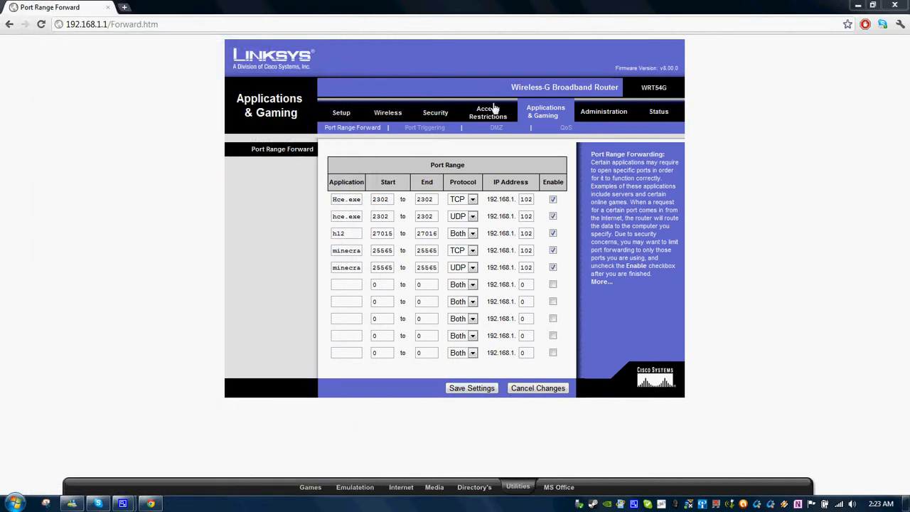
{"action": "mouse_move", "coordinate": [423, 128]}
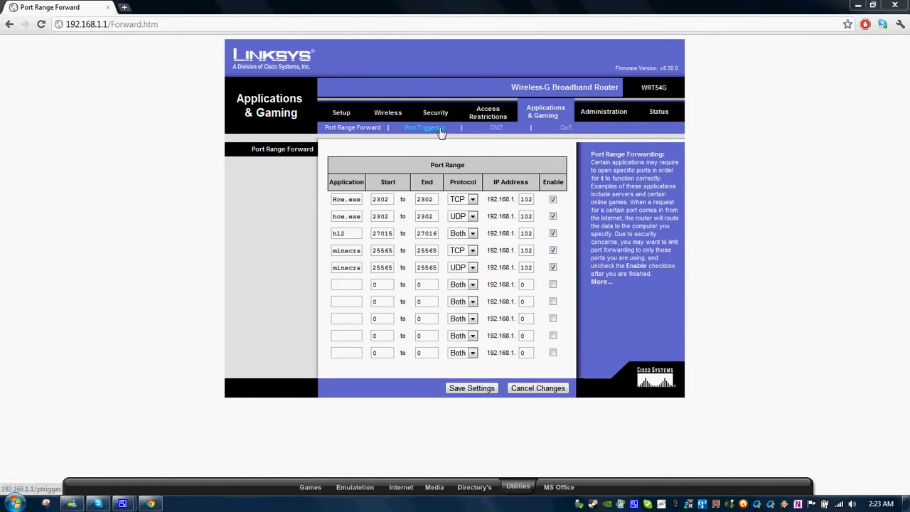
{"action": "mouse_move", "coordinate": [496, 128]}
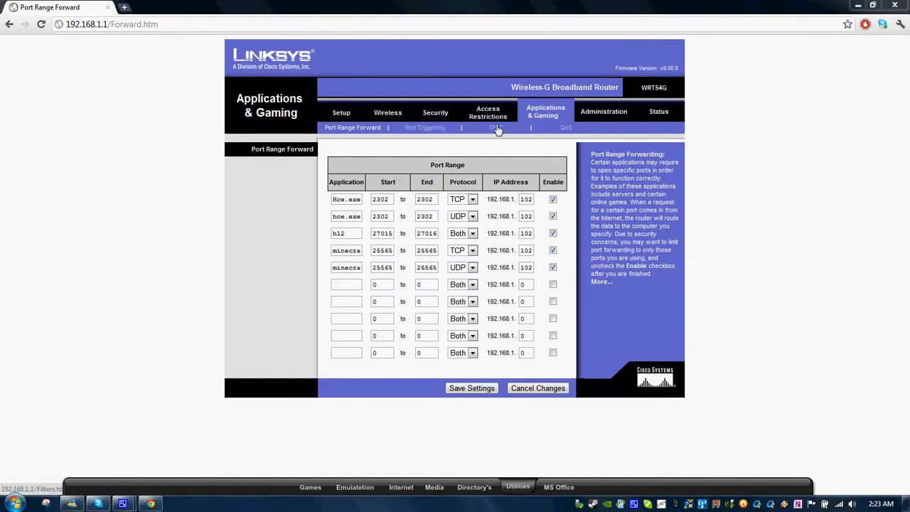
{"action": "left_click", "coordinate": [495, 128]}
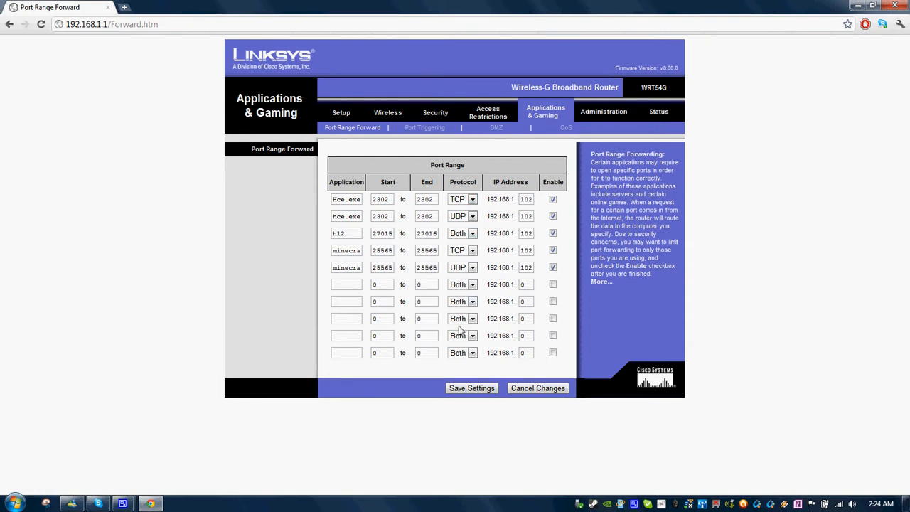
{"action": "mouse_move", "coordinate": [495, 136]}
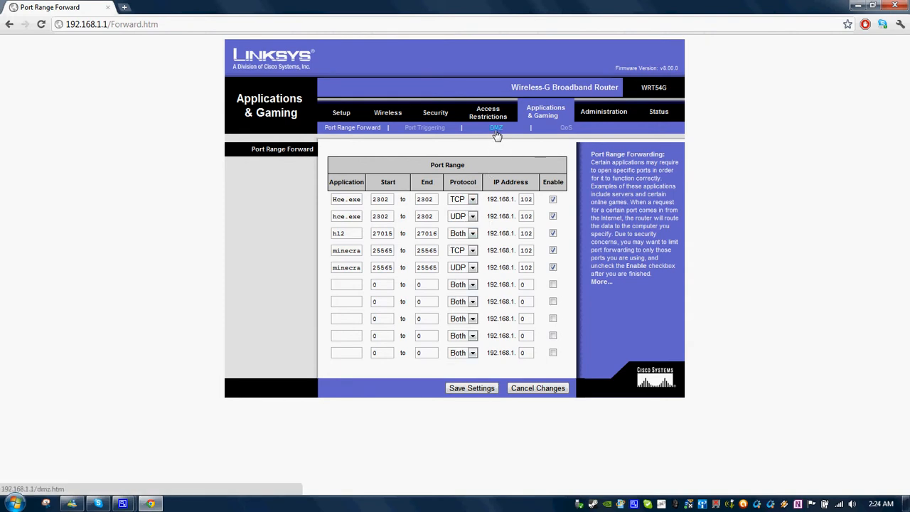
- Enable DMZ with the console's host address 192.168.1.101
{"action": "left_click", "coordinate": [495, 128]}
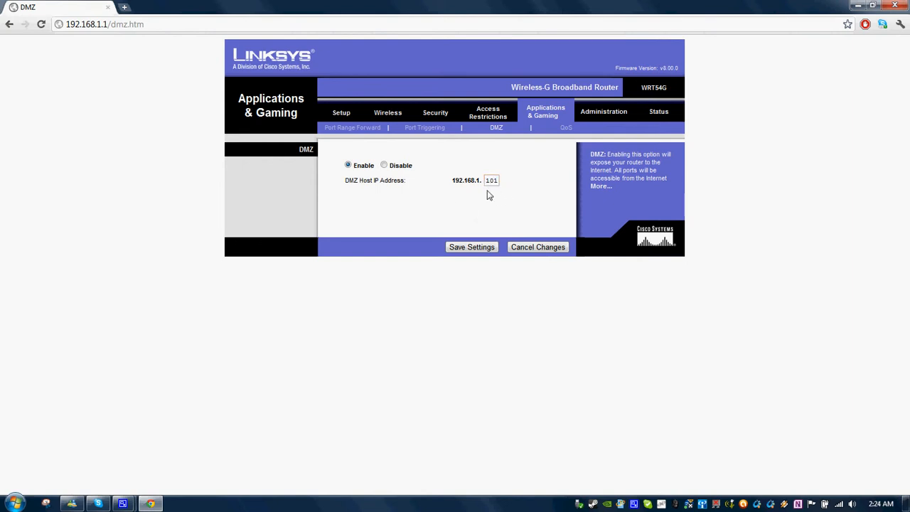
{"action": "mouse_move", "coordinate": [499, 196]}
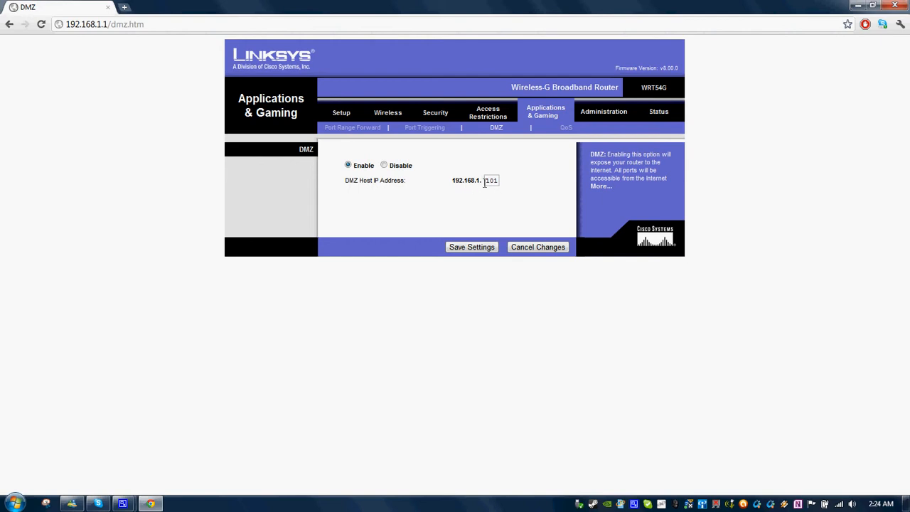
{"action": "left_click", "coordinate": [492, 180]}
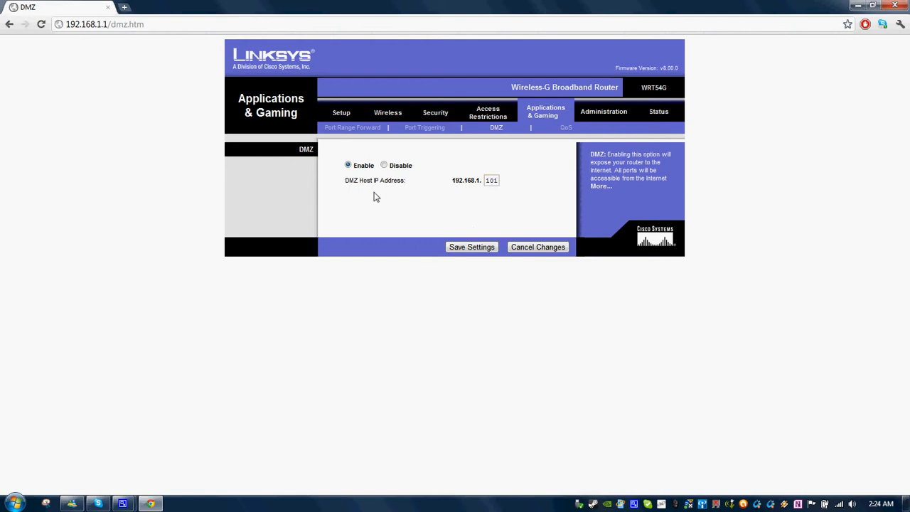
{"action": "mouse_move", "coordinate": [355, 190]}
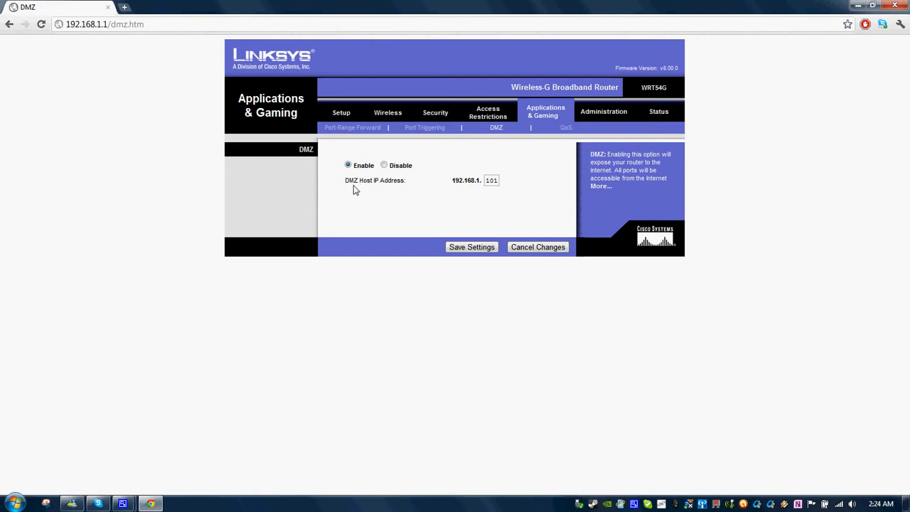
{"action": "mouse_move", "coordinate": [367, 194]}
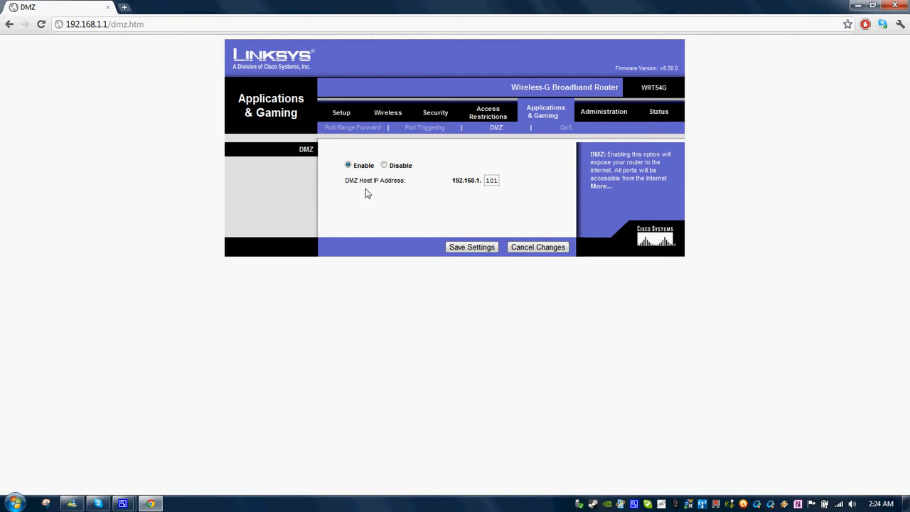
{"action": "mouse_move", "coordinate": [372, 193]}
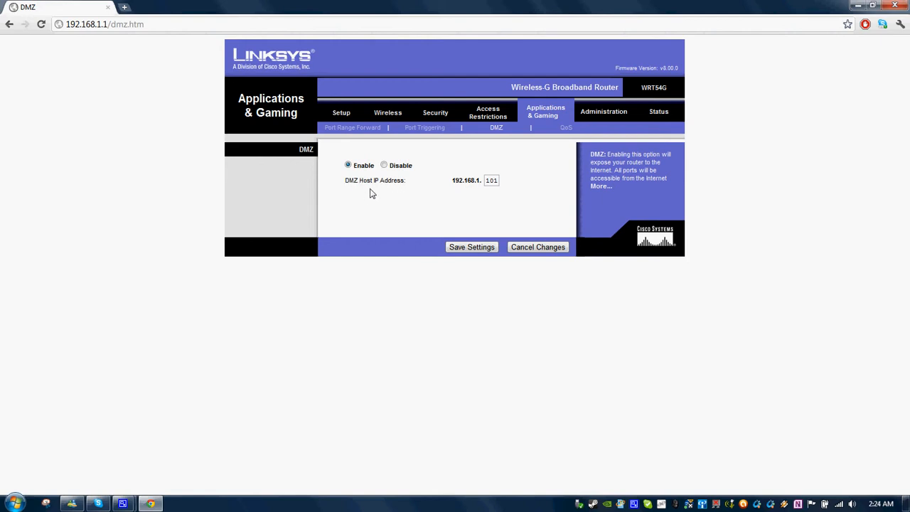
{"action": "mouse_move", "coordinate": [505, 152]}
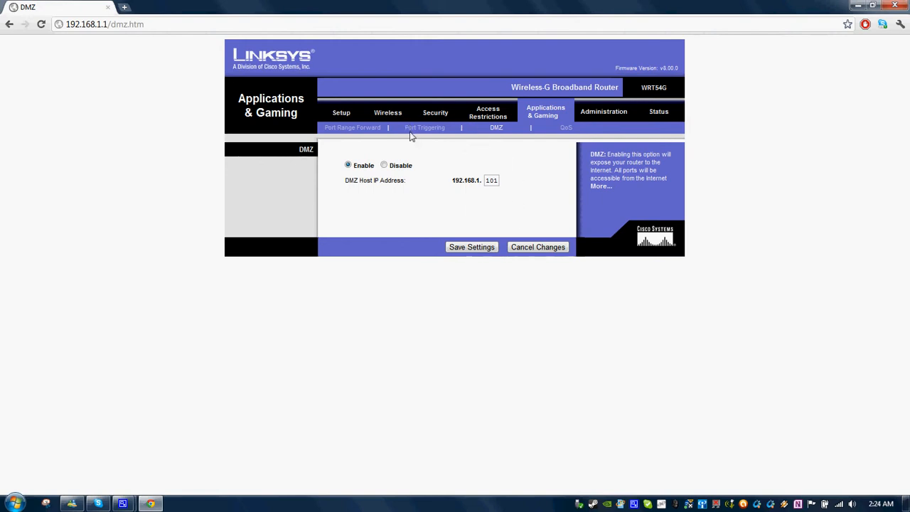
{"action": "mouse_move", "coordinate": [423, 128]}
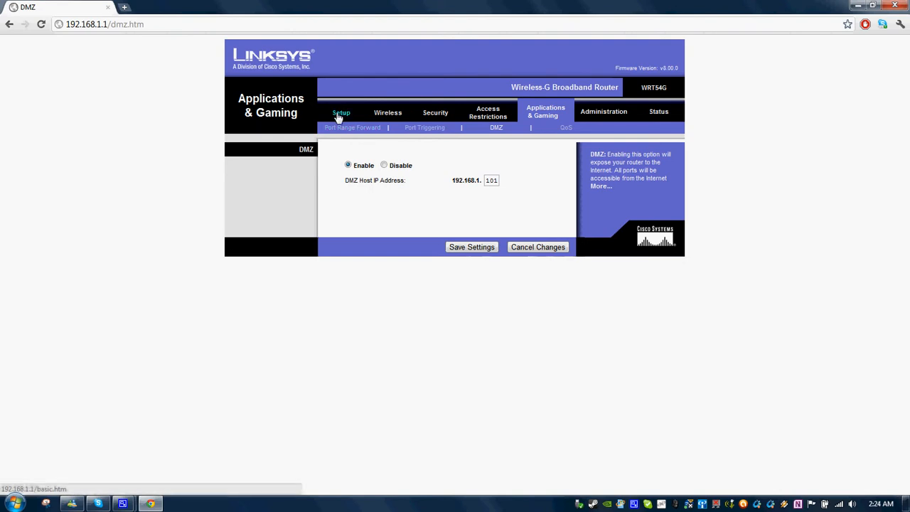
- Review Basic Setup showing router name Killroy, local IP 192.168.1.1 and automatic DHCP
{"action": "left_click", "coordinate": [339, 113]}
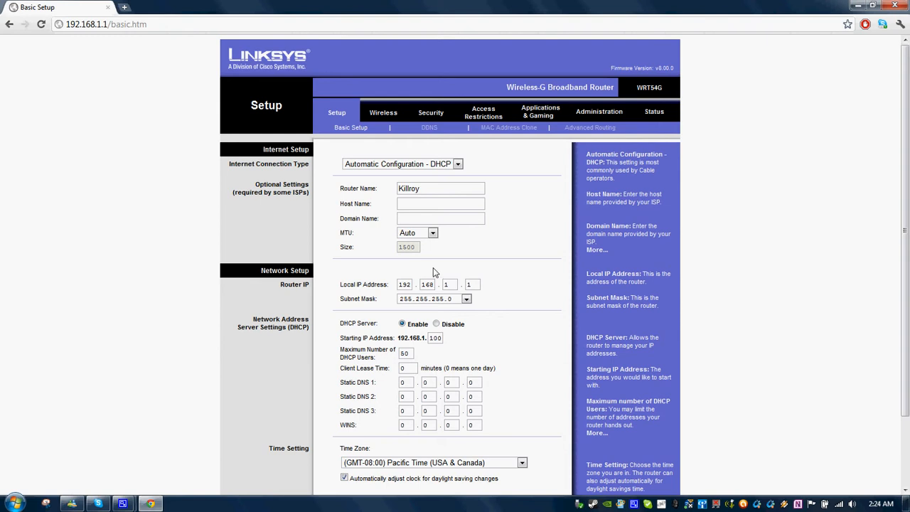
{"action": "scroll", "scroll_direction": "down", "scroll_amount": 3}
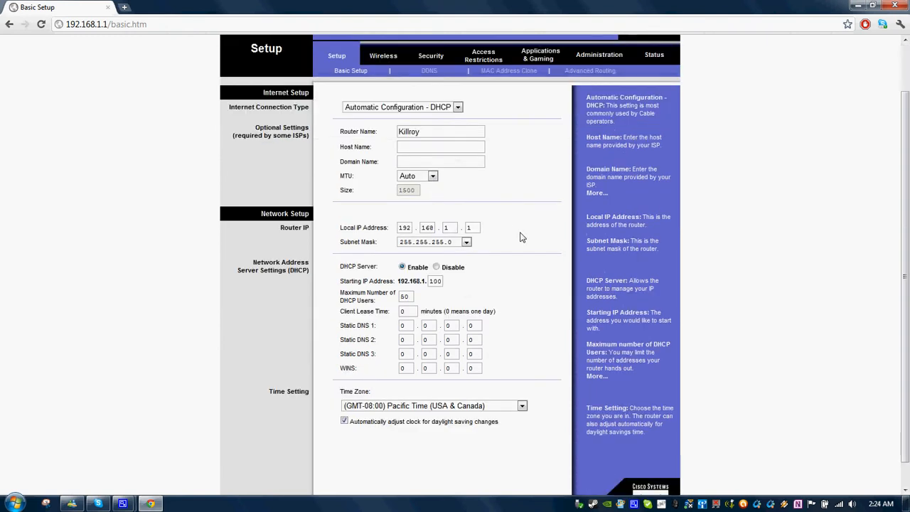
{"action": "scroll", "scroll_direction": "down", "scroll_amount": 3}
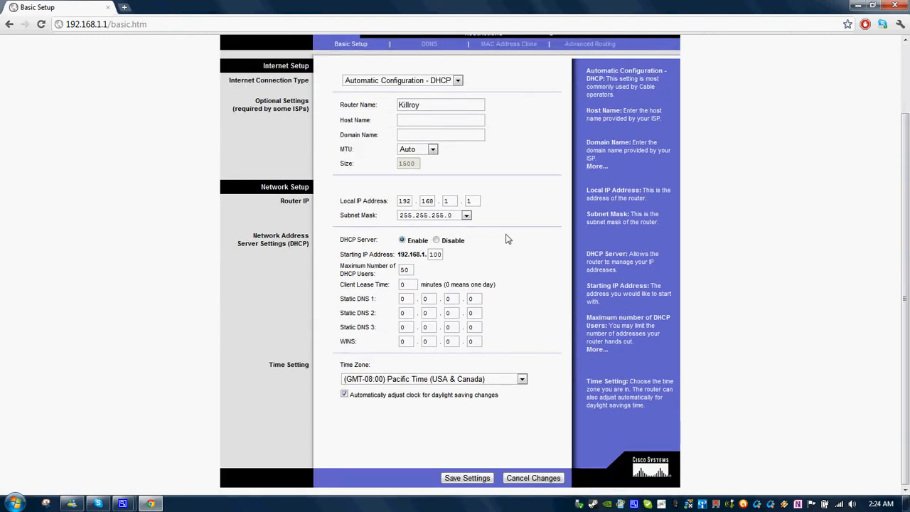
{"action": "mouse_move", "coordinate": [501, 241]}
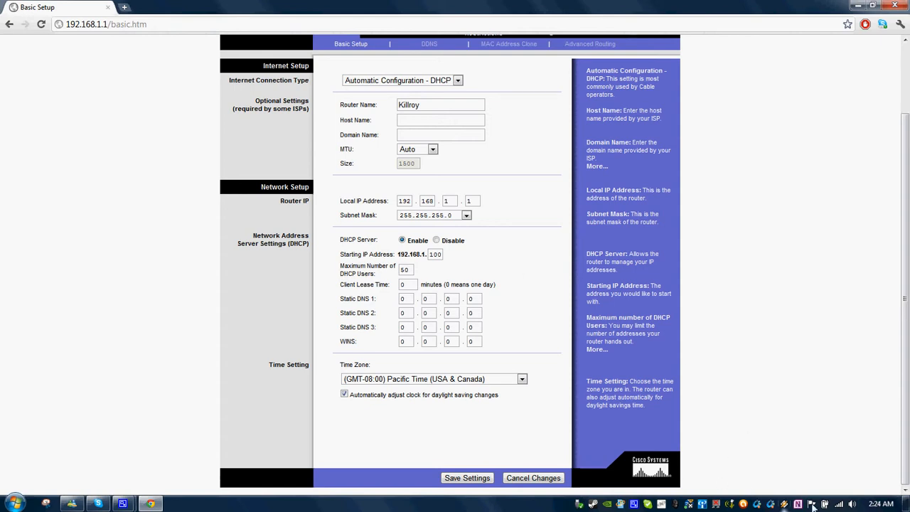
{"action": "mouse_move", "coordinate": [492, 169]}
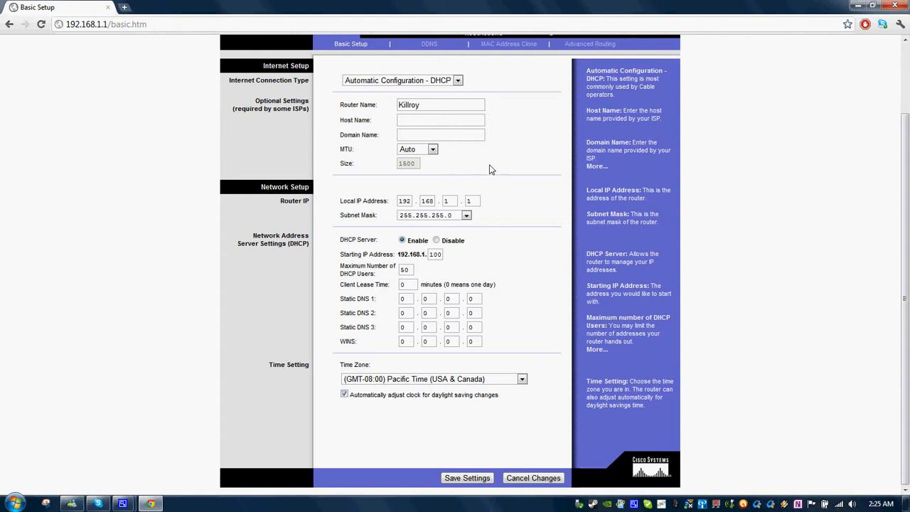
{"action": "mouse_move", "coordinate": [540, 345]}
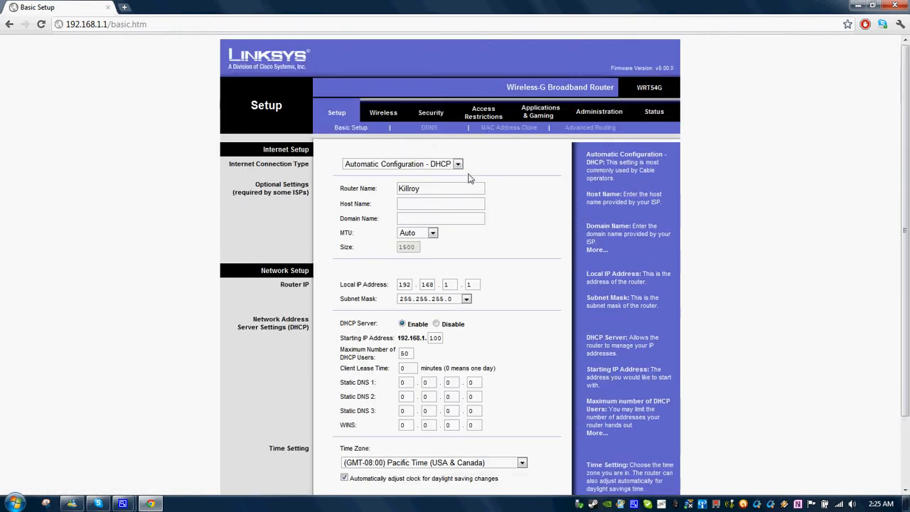
{"action": "mouse_move", "coordinate": [476, 162]}
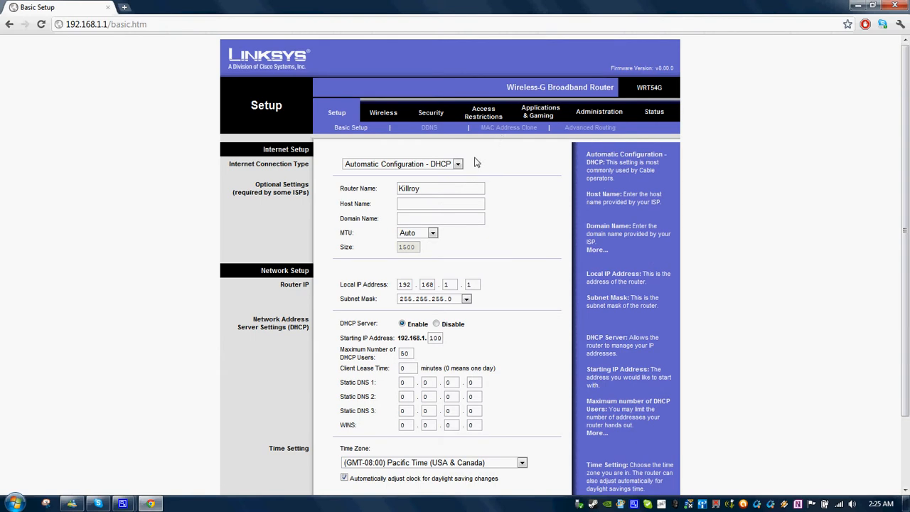
{"action": "mouse_move", "coordinate": [429, 167]}
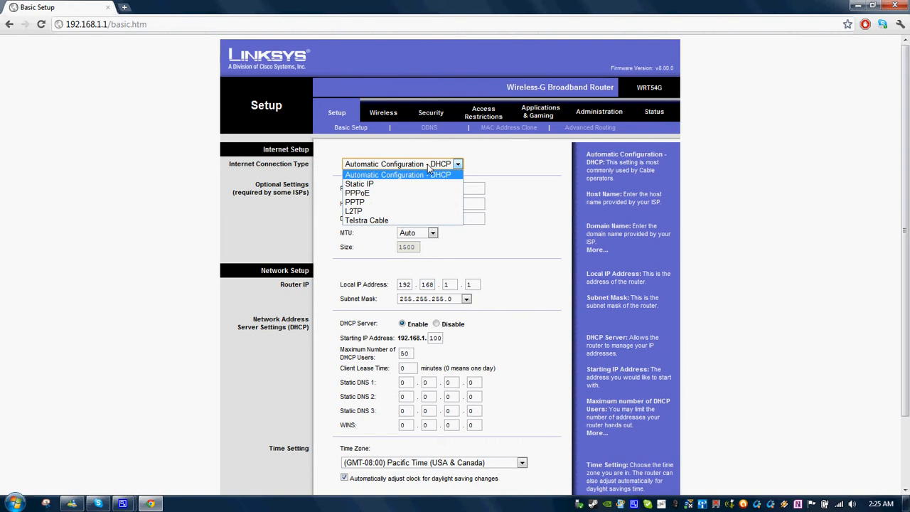
{"action": "mouse_move", "coordinate": [504, 159]}
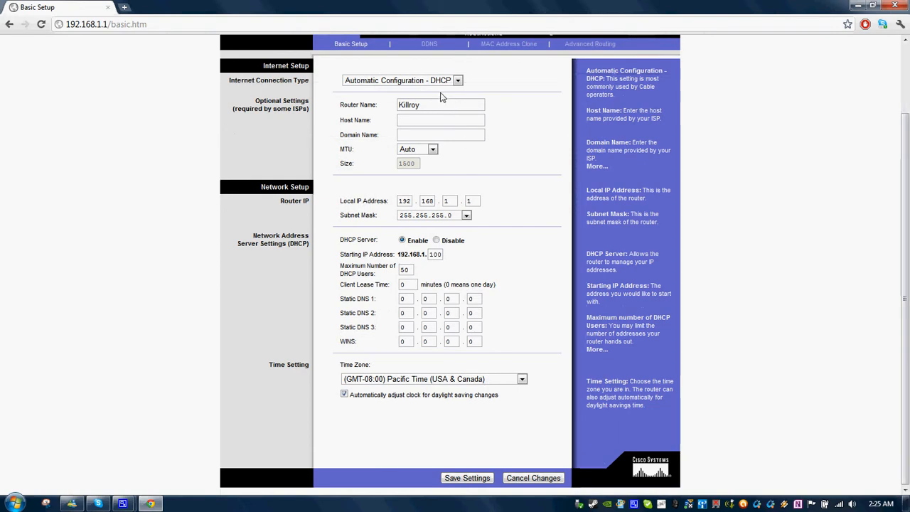
{"action": "mouse_move", "coordinate": [339, 219]}
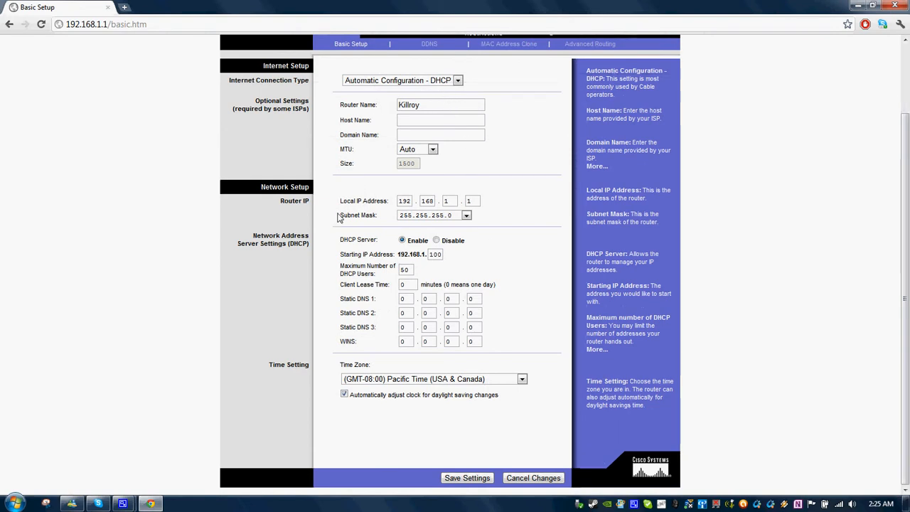
{"action": "mouse_move", "coordinate": [348, 355]}
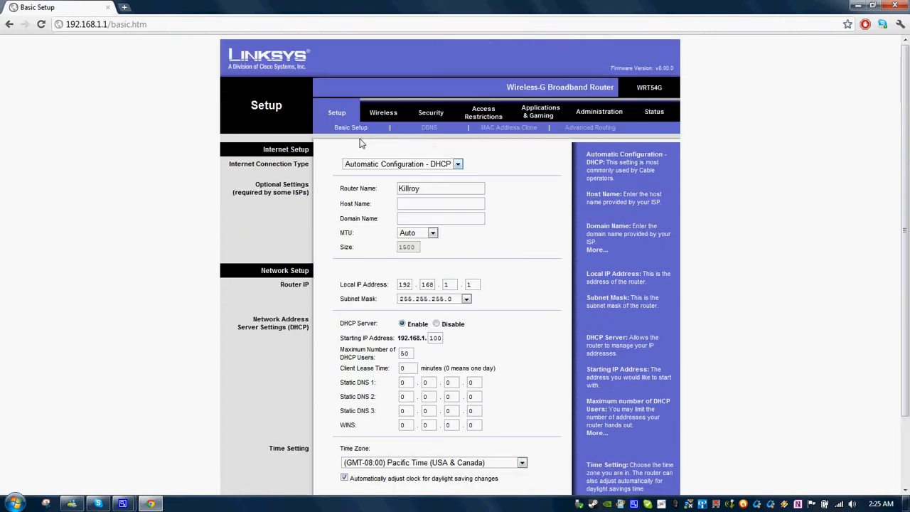
- View the Administration Management page with router password, HTTP web access and UPnP enabled
{"action": "left_click", "coordinate": [599, 110]}
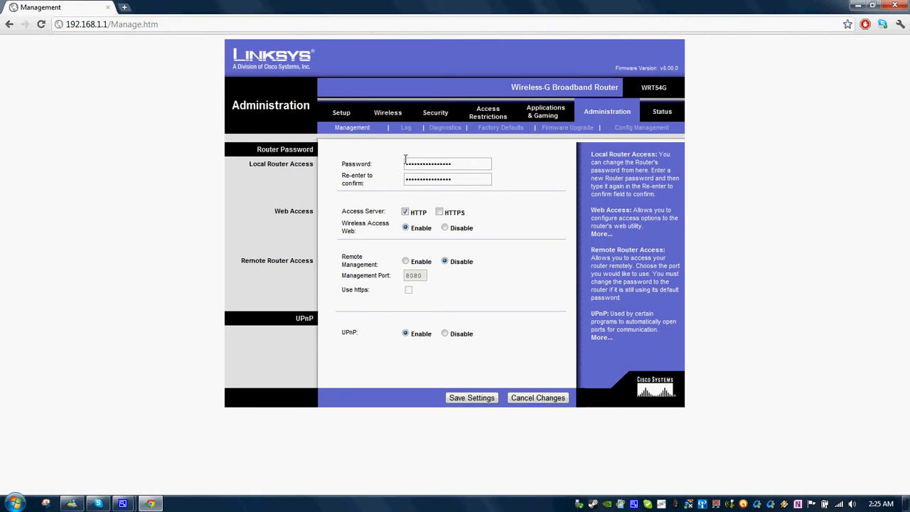
{"action": "mouse_move", "coordinate": [404, 227]}
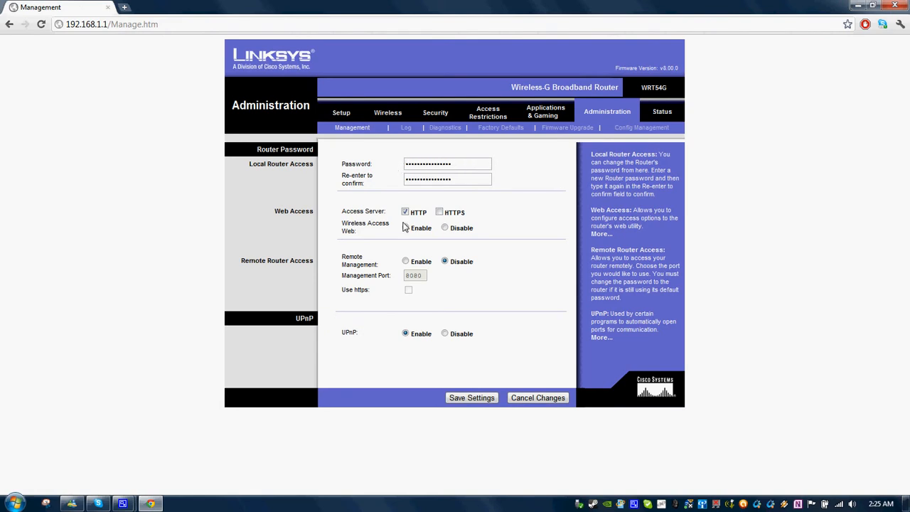
{"action": "left_click", "coordinate": [405, 227]}
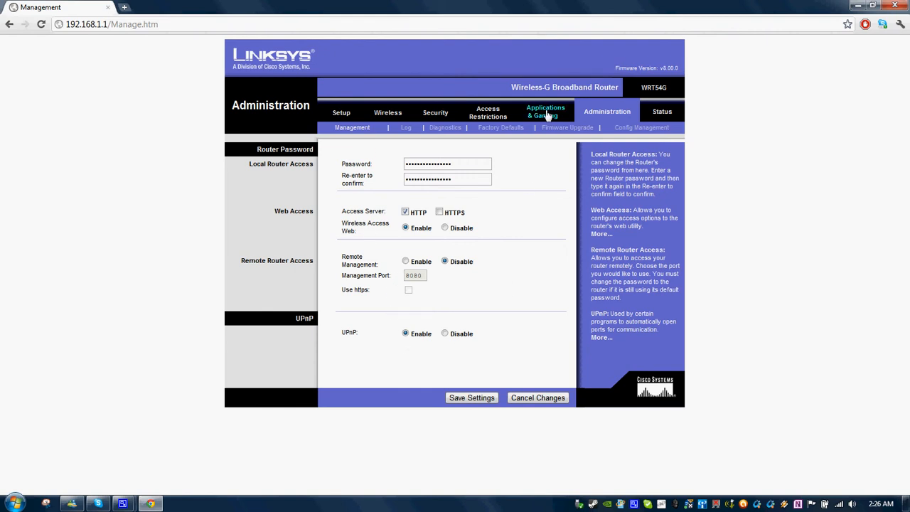
- View the Firmware Upgrade page, then Factory Defaults with restore left at No
{"action": "left_click", "coordinate": [567, 128]}
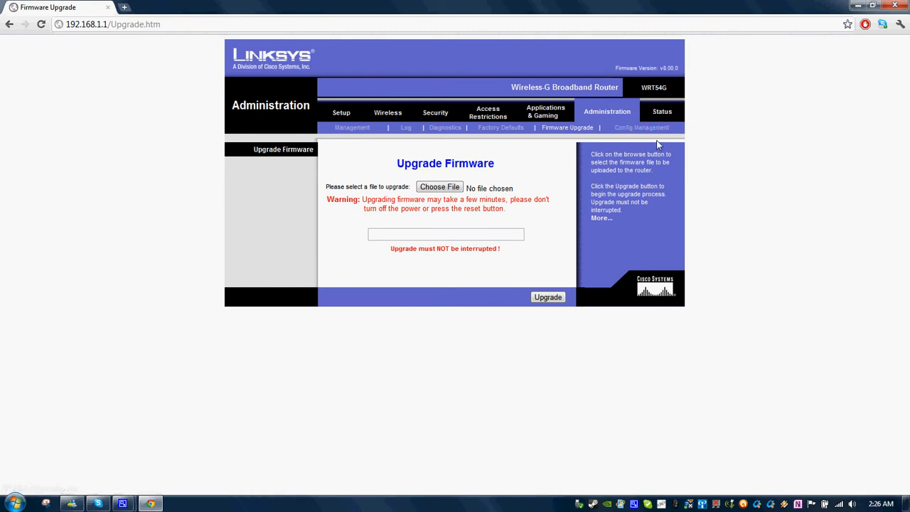
{"action": "mouse_move", "coordinate": [648, 129]}
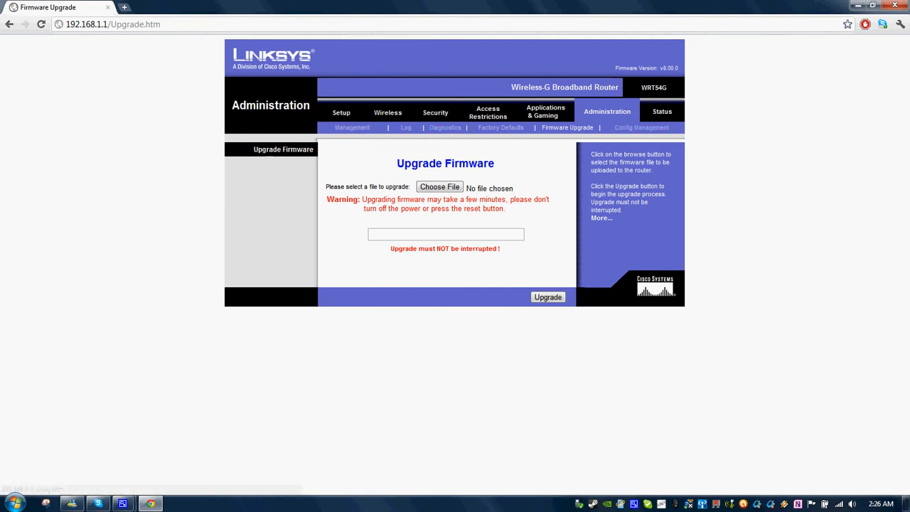
{"action": "left_click", "coordinate": [501, 128]}
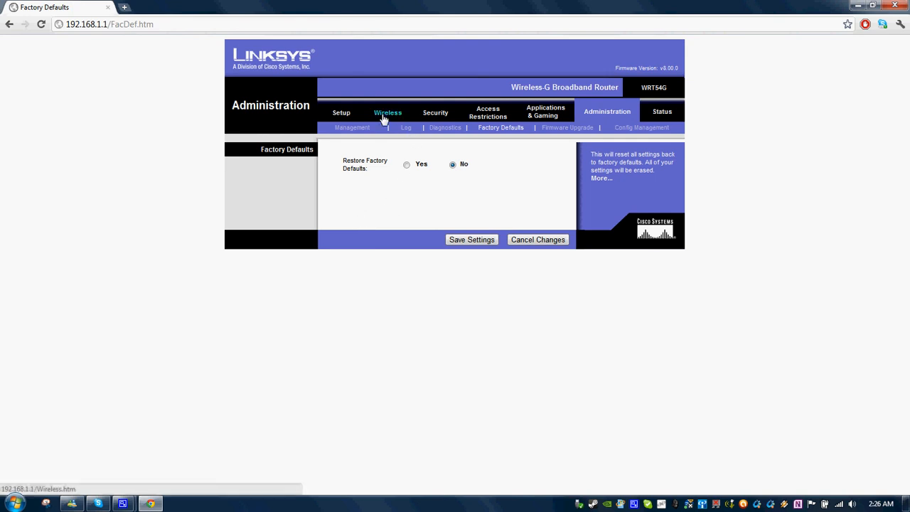
- View Basic Wireless Settings: mixed mode, SSID Killroy, channel 6, SSID broadcast enabled
{"action": "left_click", "coordinate": [386, 112]}
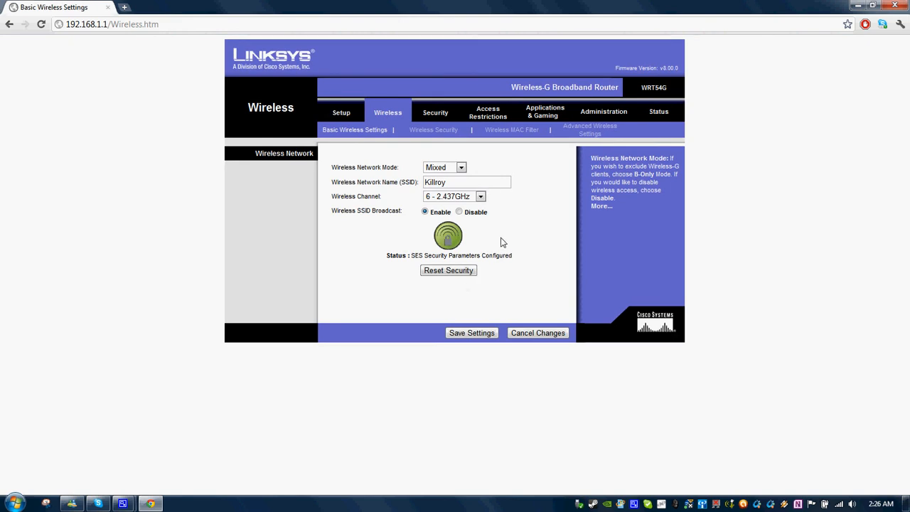
{"action": "mouse_move", "coordinate": [330, 117]}
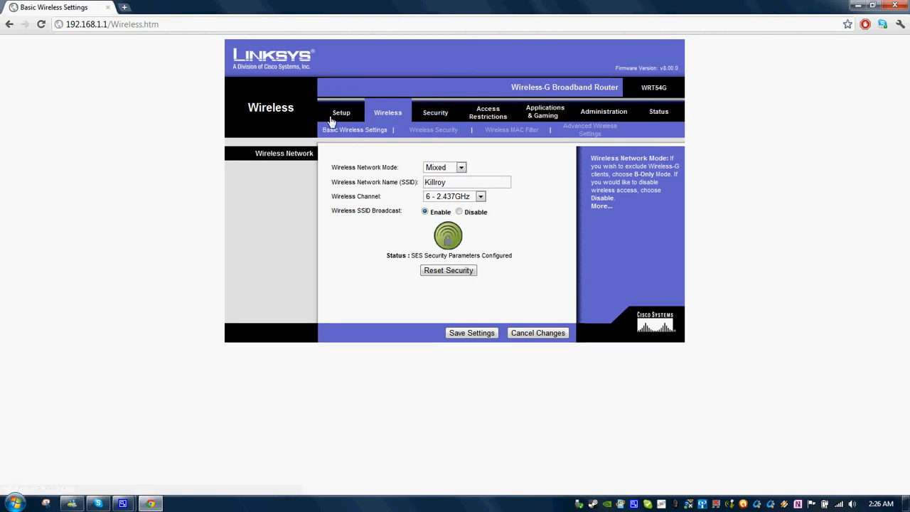